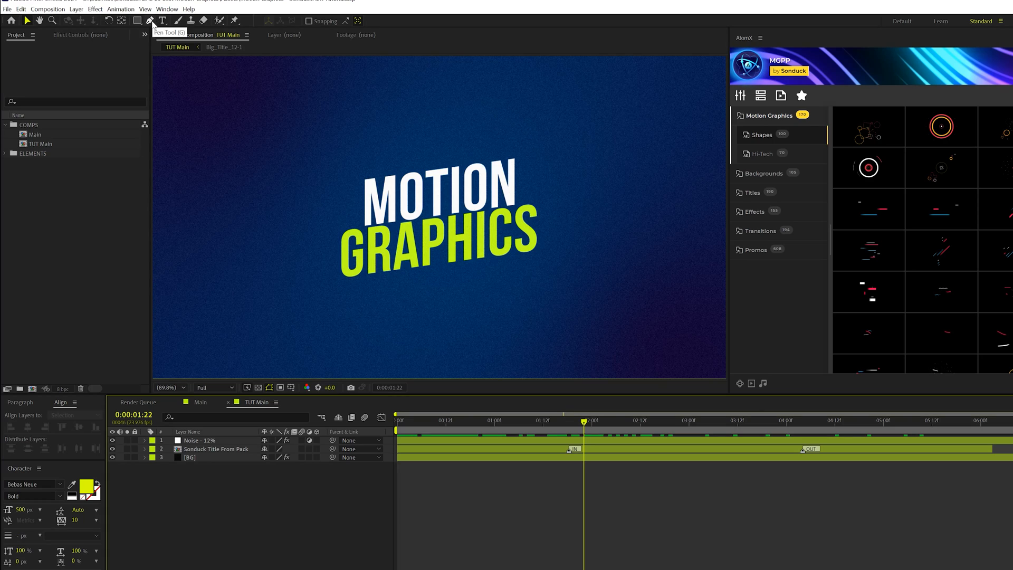
# - Pen-draw a curved arc around the title's left side with no fill and solid white 8 px stroke
pyautogui.click(311, 21)
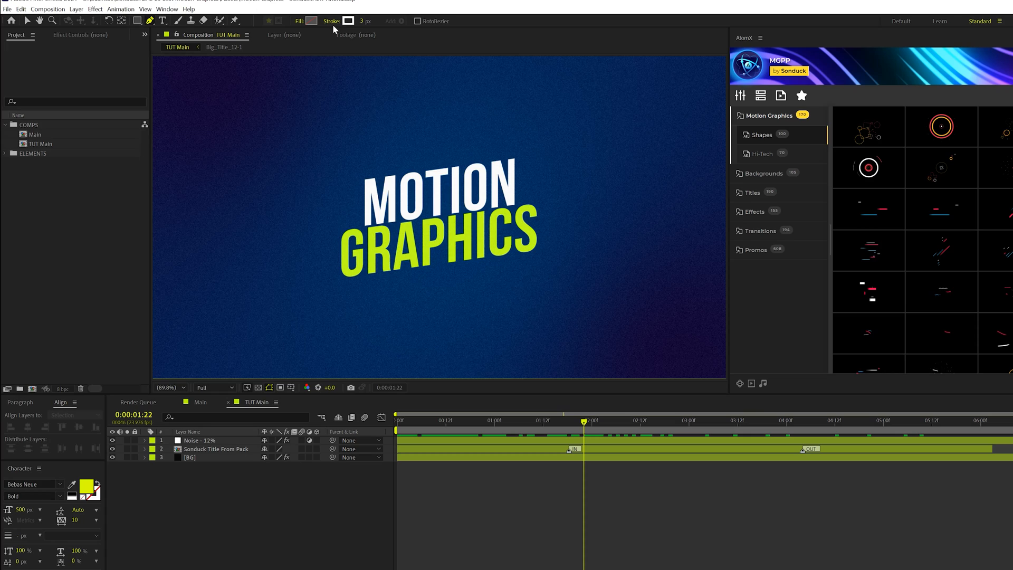
pyautogui.click(348, 21)
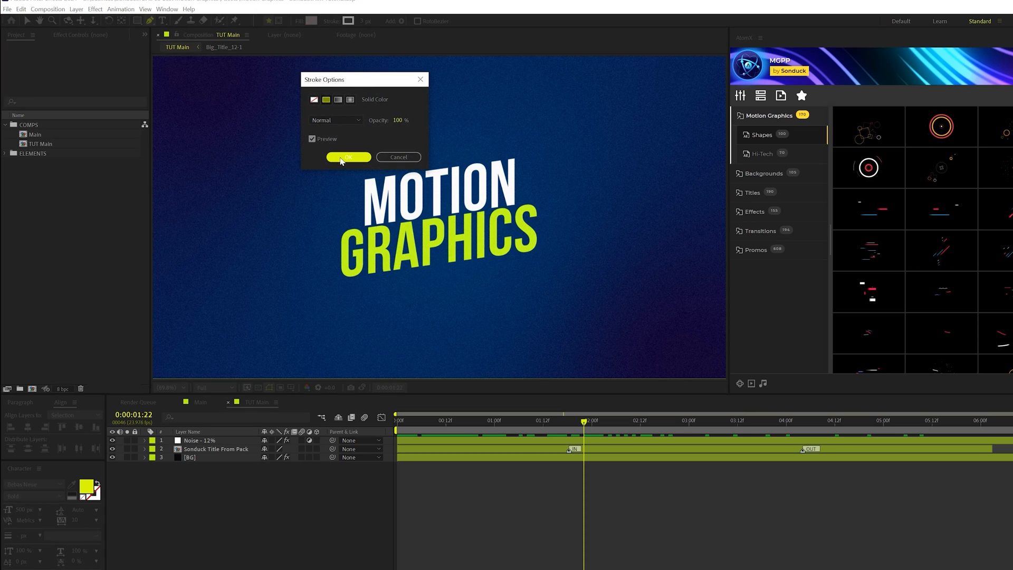
pyautogui.click(347, 157)
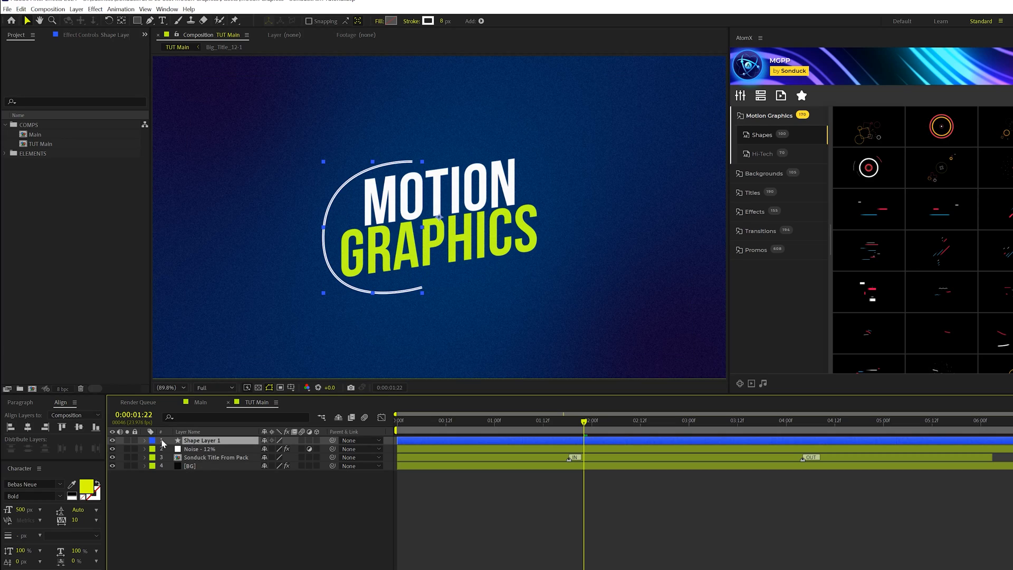
# - Expand Shape Layer 1's Contents, collapse Stroke 1, and add a Trim Paths operator
pyautogui.click(153, 440)
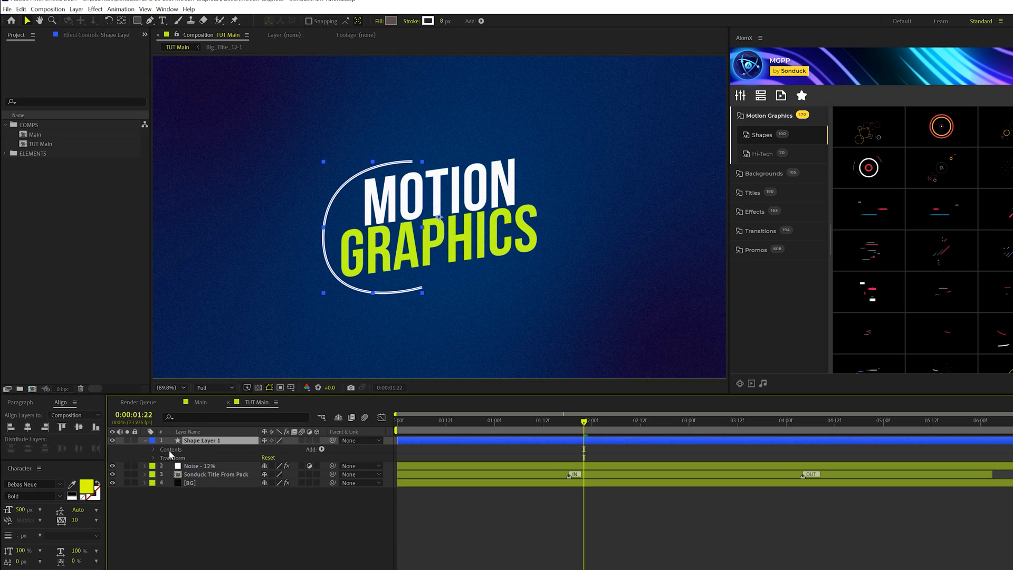
pyautogui.click(153, 449)
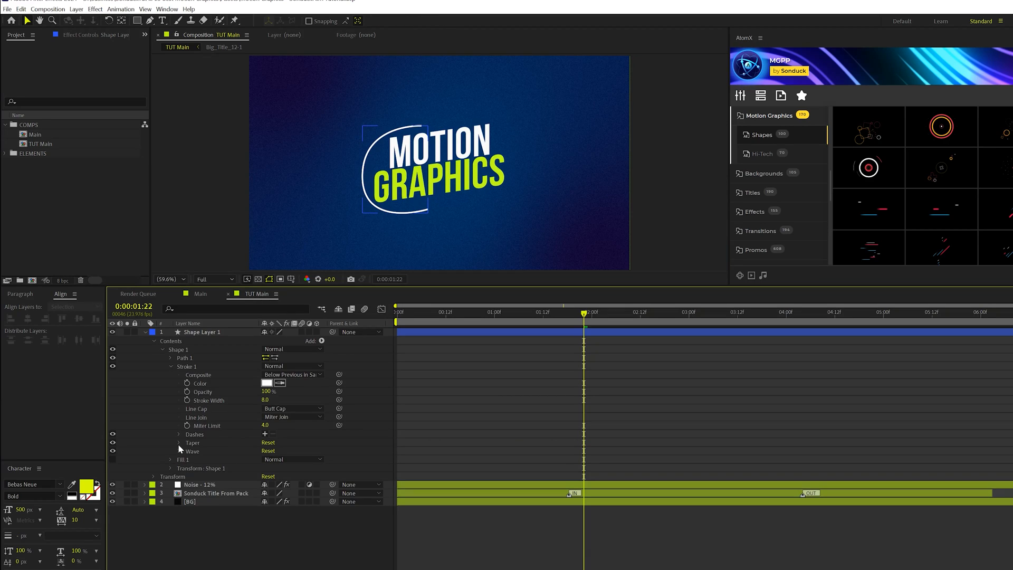
pyautogui.click(179, 443)
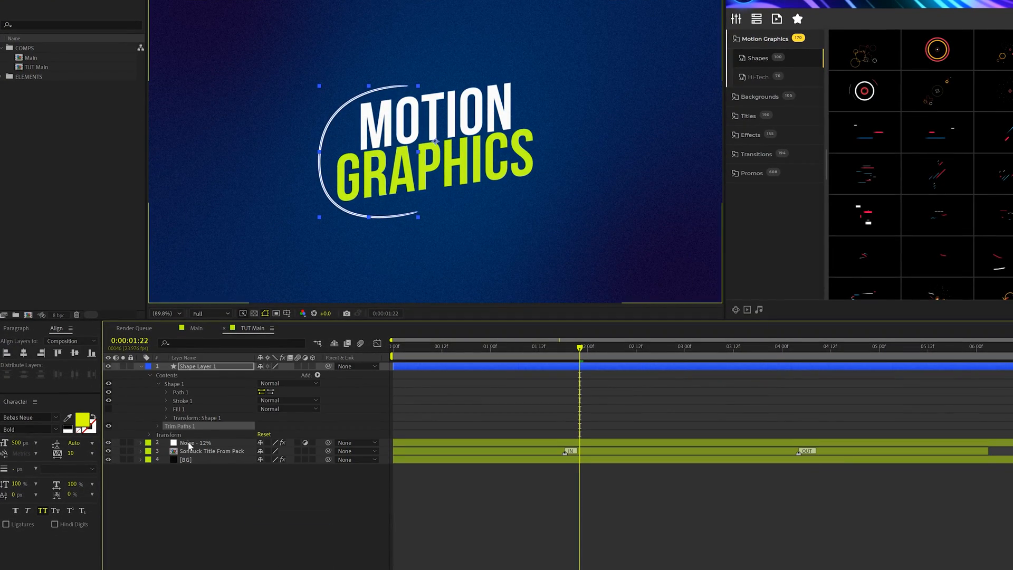
# - Keyframe Trim Paths 1 End and Start from 0% to 100% over about one second
pyautogui.click(158, 391)
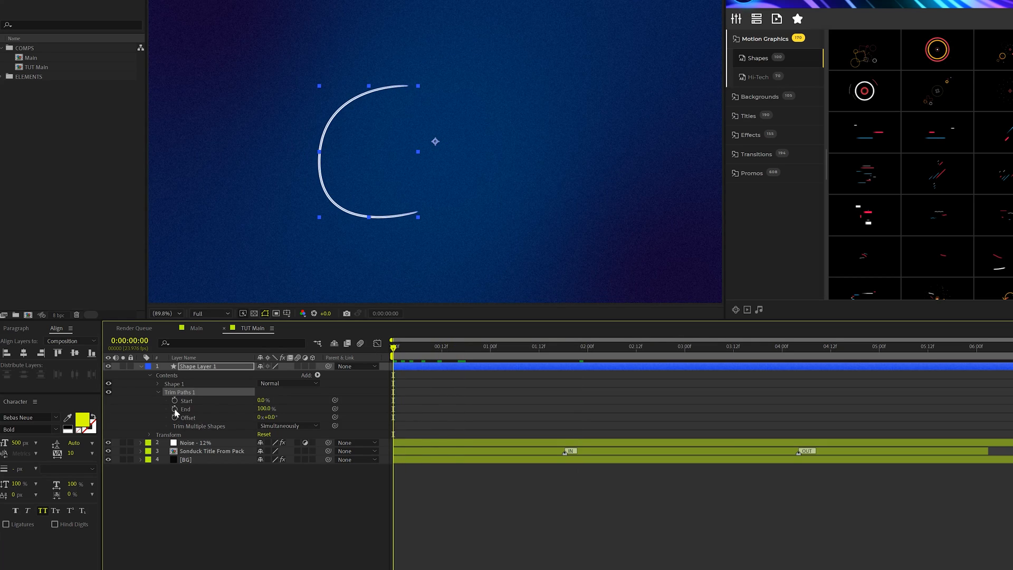
pyautogui.click(175, 408)
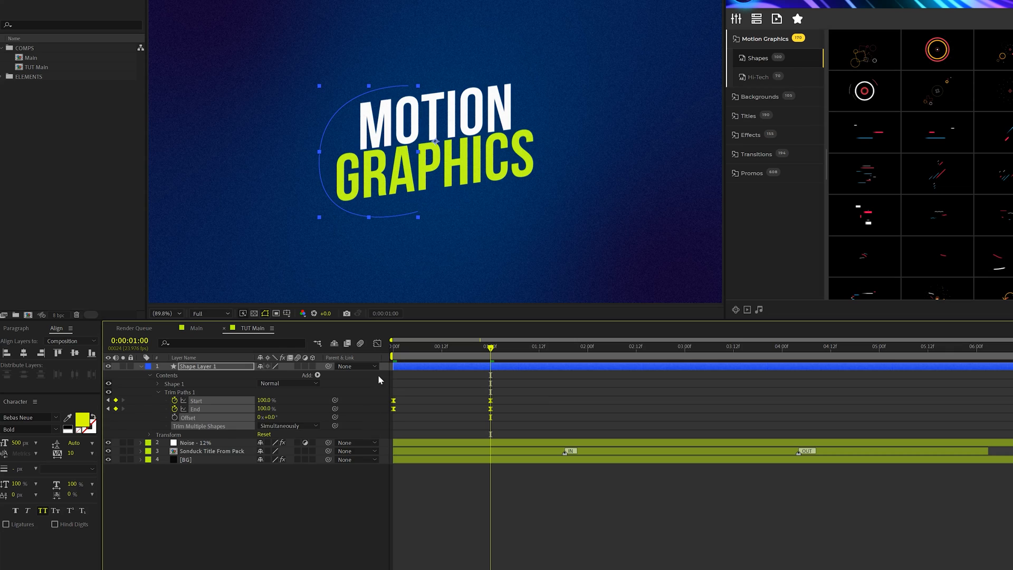
pyautogui.moveTo(385, 351)
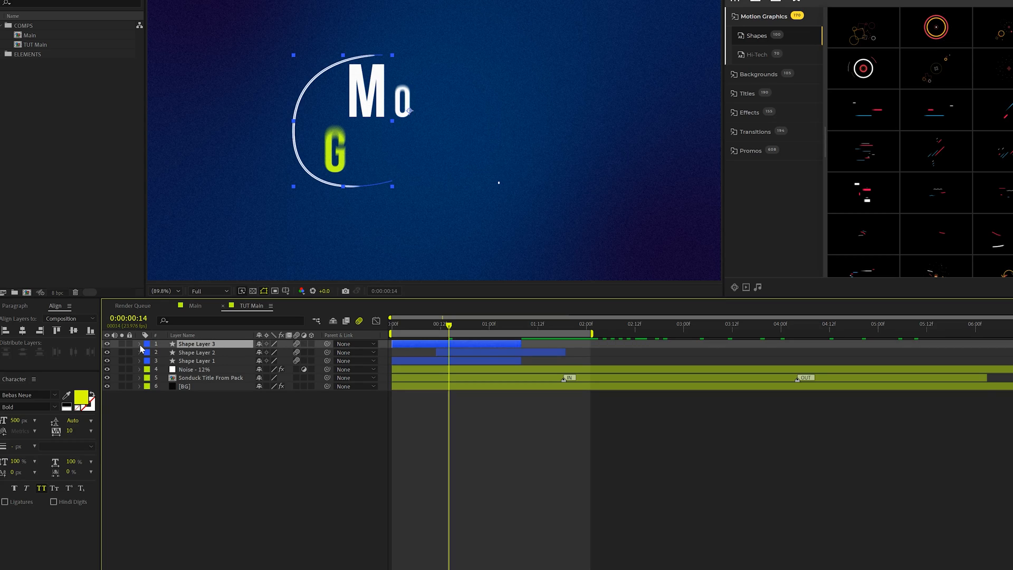
# - Duplicate the arc layer into Line 1 to Line 4 with redrawn curves and offset timing
pyautogui.click(139, 343)
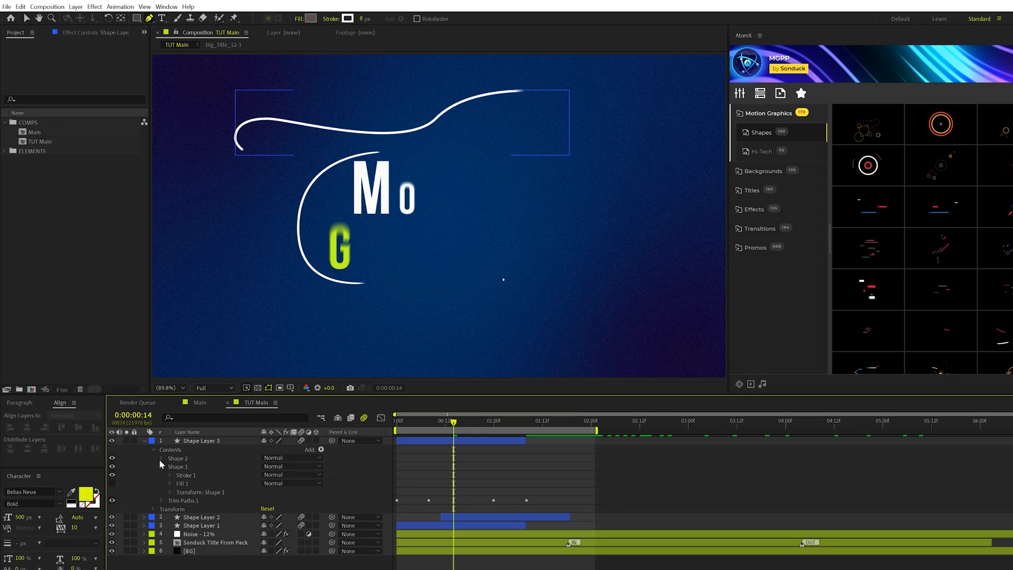
pyautogui.click(170, 458)
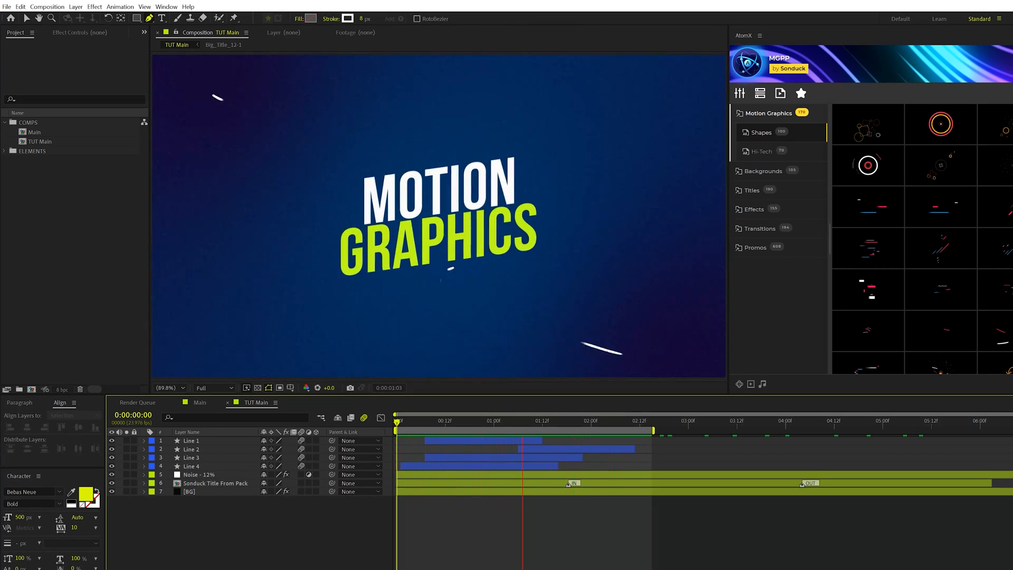
# - Shift-drag a small white-filled circle with no stroke at the comp centre
pyautogui.click(136, 18)
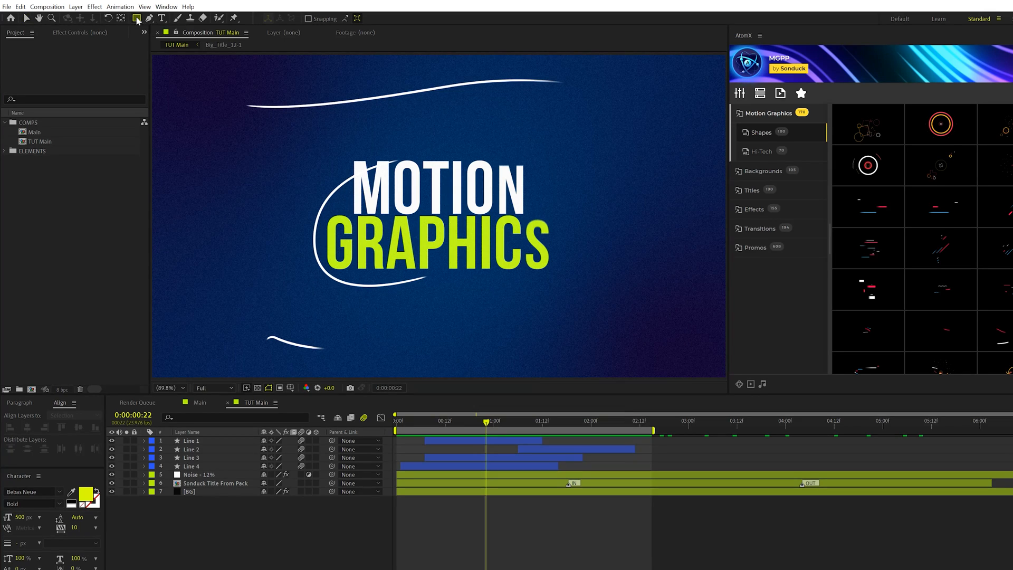
pyautogui.click(136, 18)
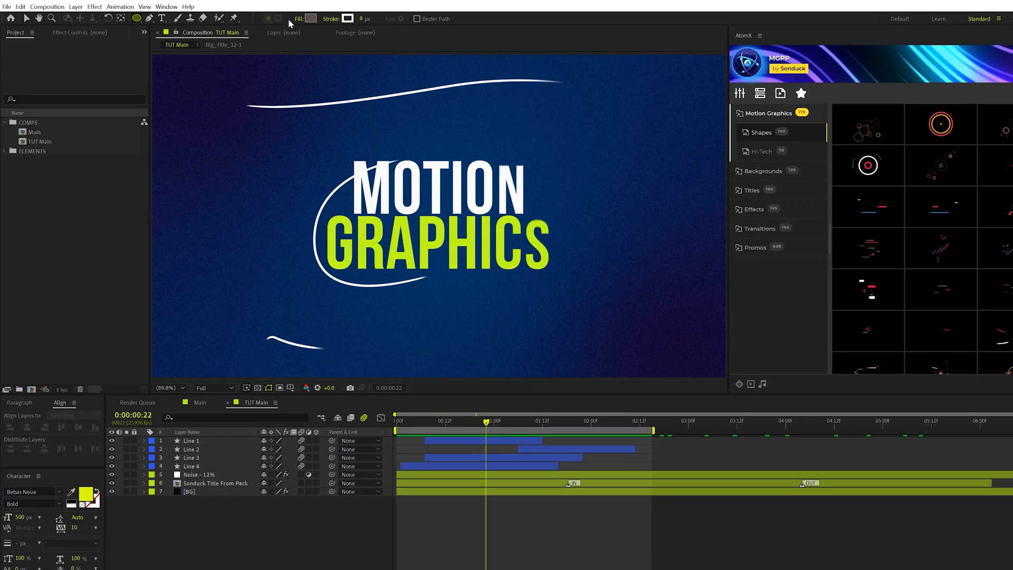
pyautogui.click(311, 18)
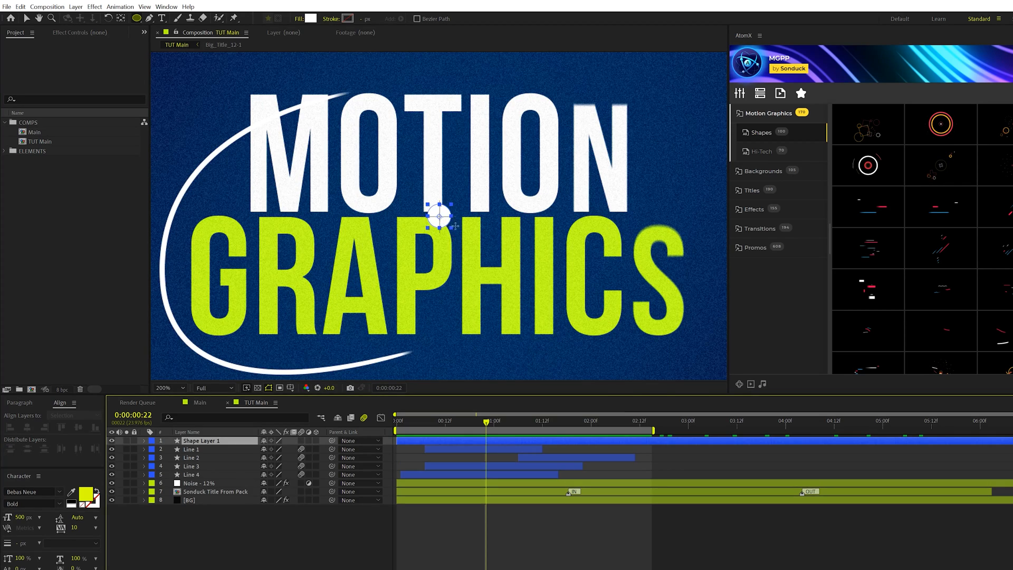
pyautogui.click(144, 440)
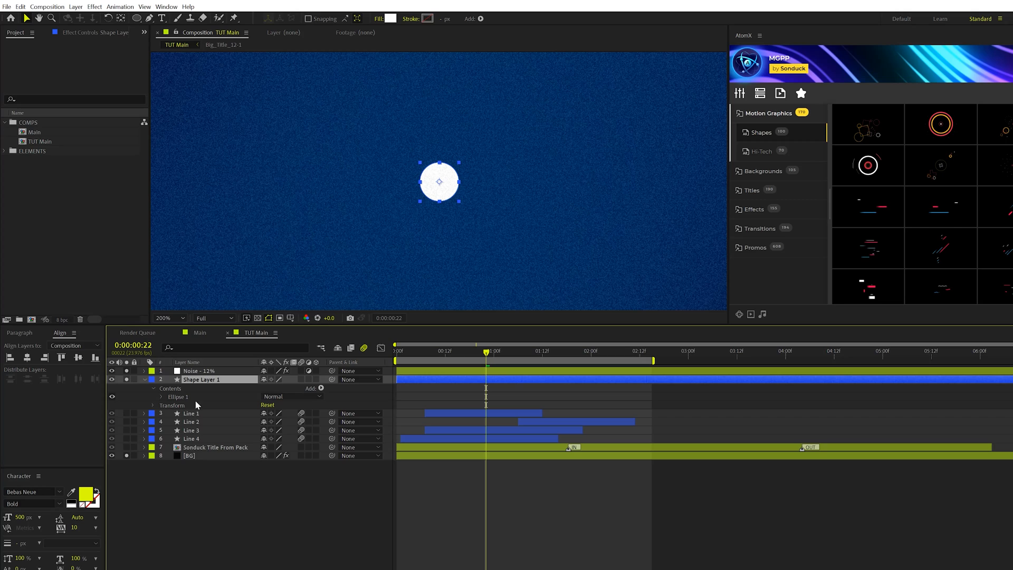
# - Keyframe Ellipse 1 Scale from 0% to 100%, then duplicate it with offset Ellipse 2 keyframes
pyautogui.click(161, 396)
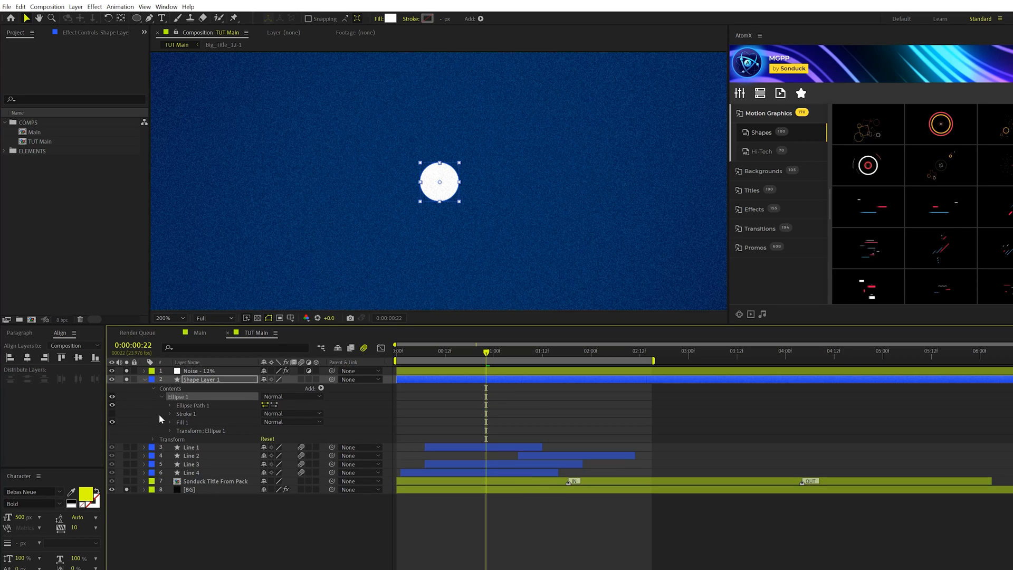
pyautogui.click(169, 431)
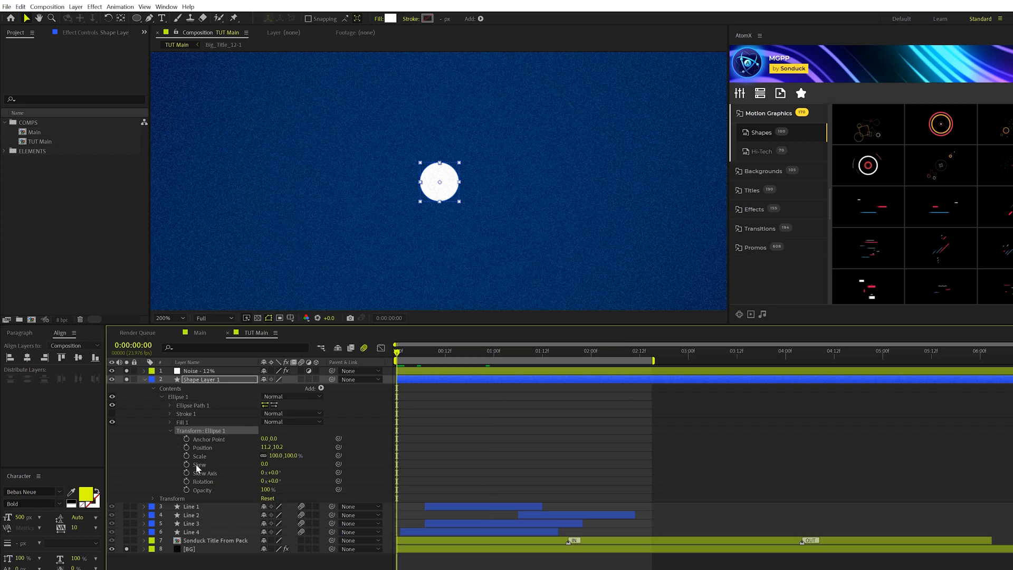
pyautogui.click(187, 455)
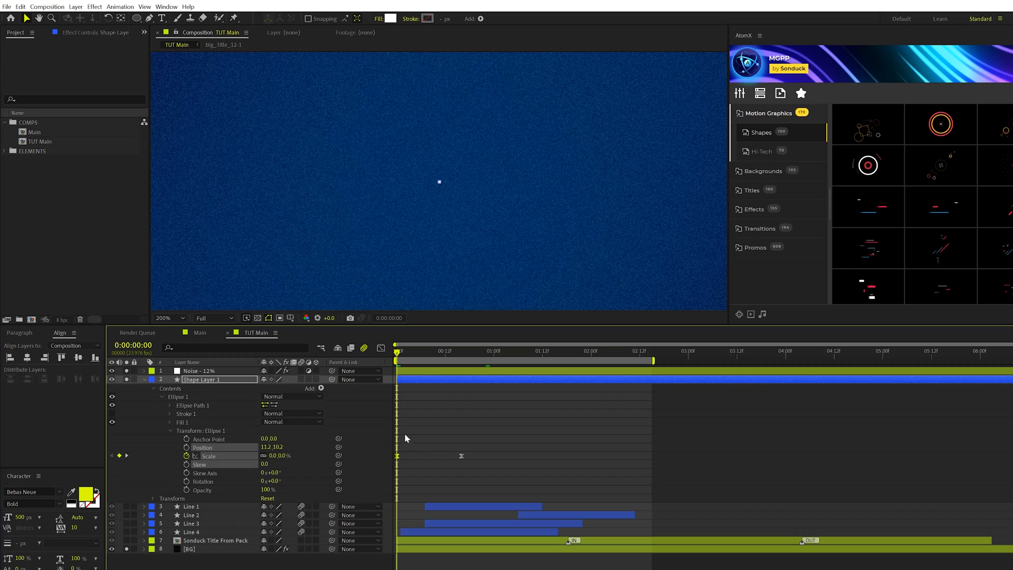
pyautogui.click(169, 430)
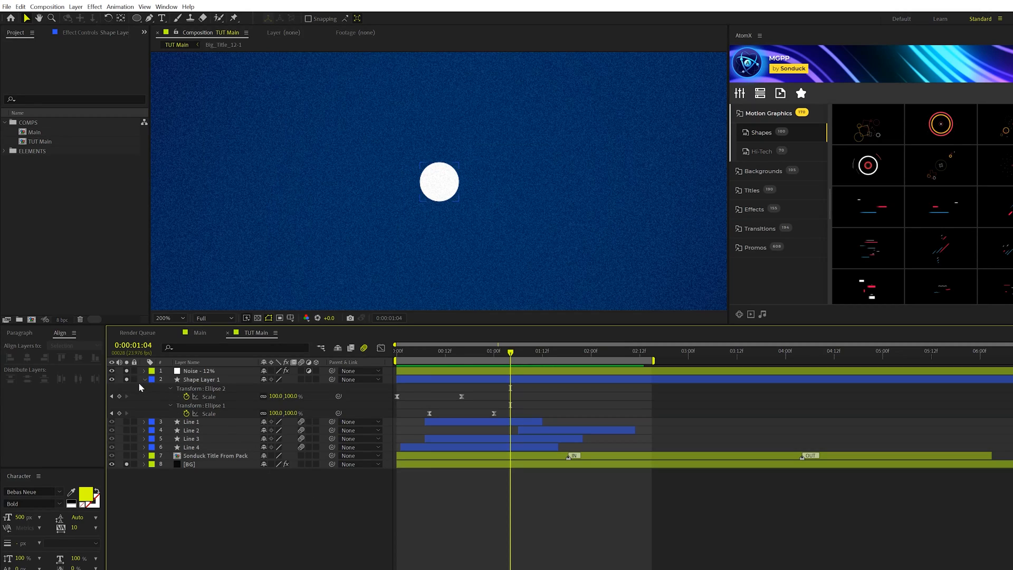
# - Collapse the ellipse transforms and add Merge Paths to Shape Layer 1's contents
pyautogui.click(144, 380)
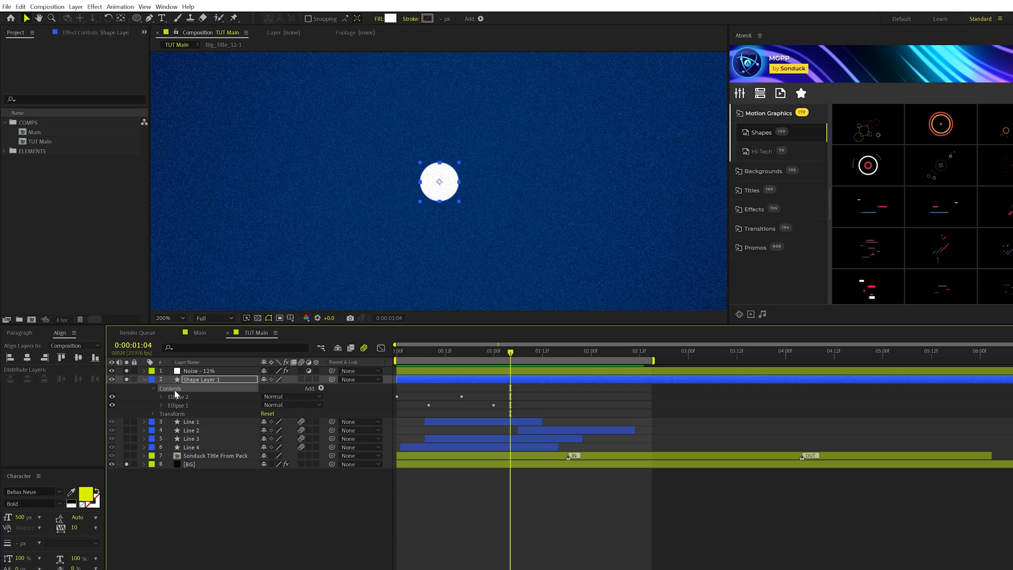
pyautogui.click(319, 388)
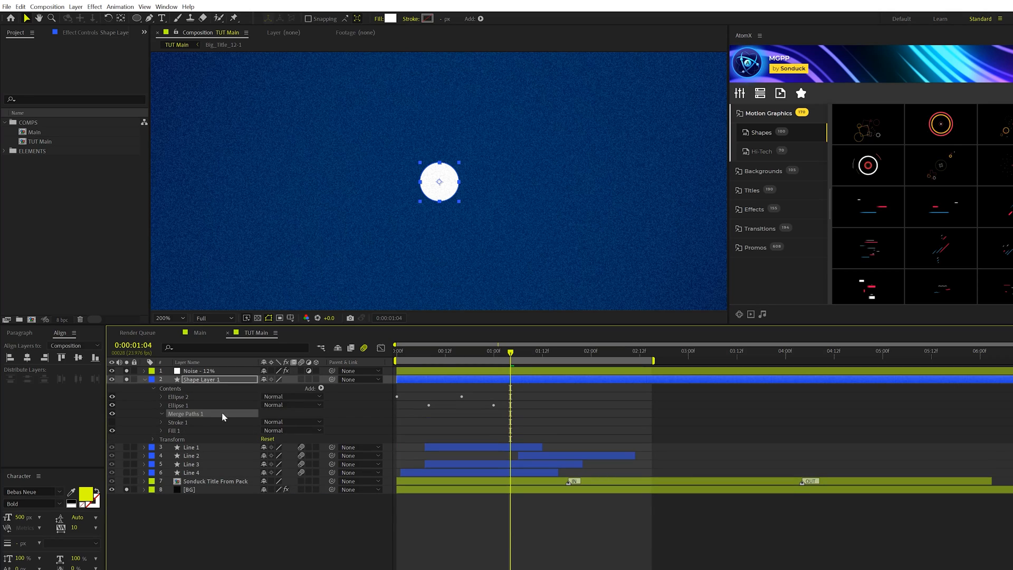
pyautogui.click(292, 421)
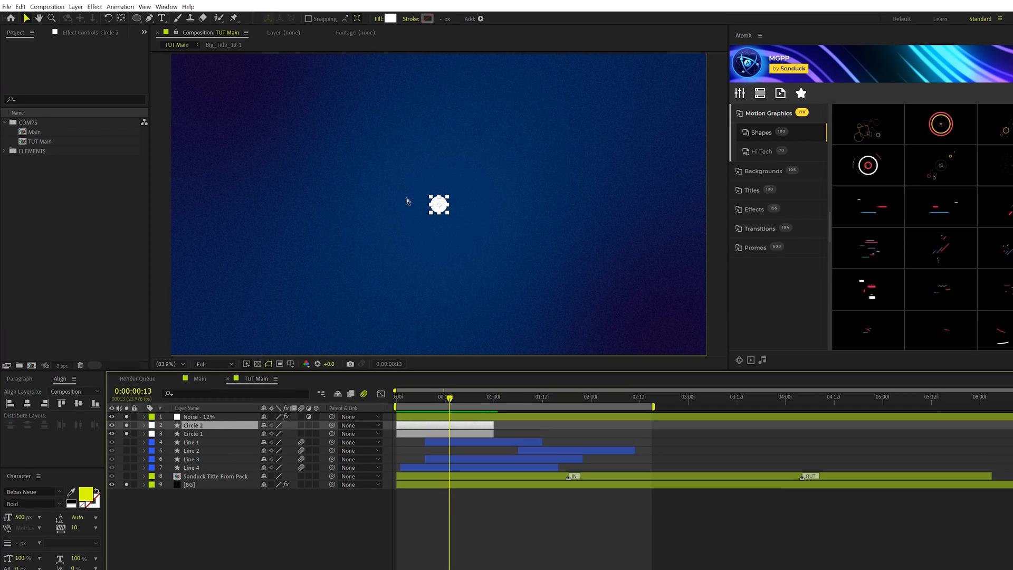
# - Duplicate Circle 1 into ten copies, drag them around the comp, and stagger their start times
pyautogui.moveTo(440, 206); pyautogui.dragTo(291, 268)
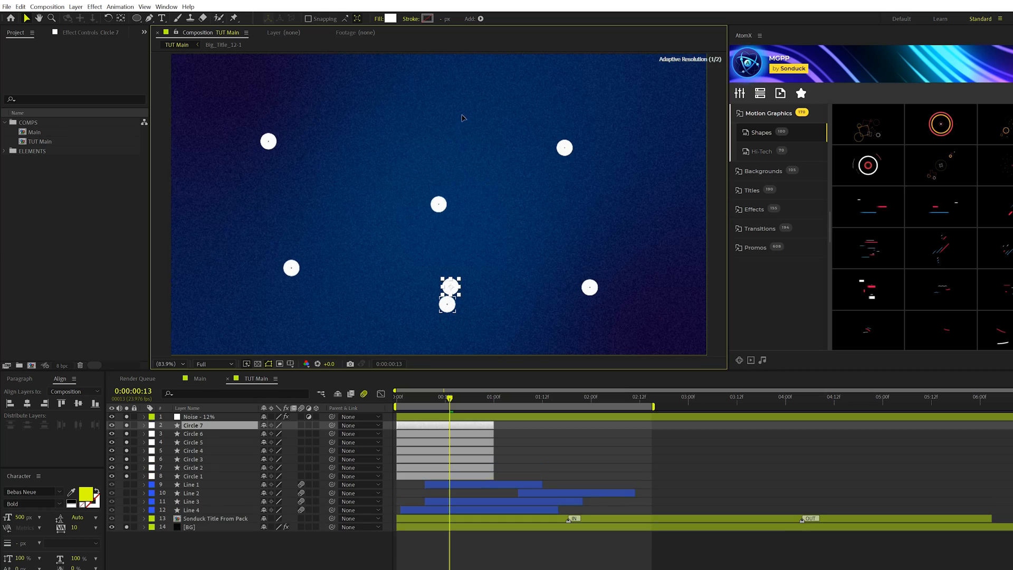
pyautogui.moveTo(451, 295); pyautogui.dragTo(468, 116)
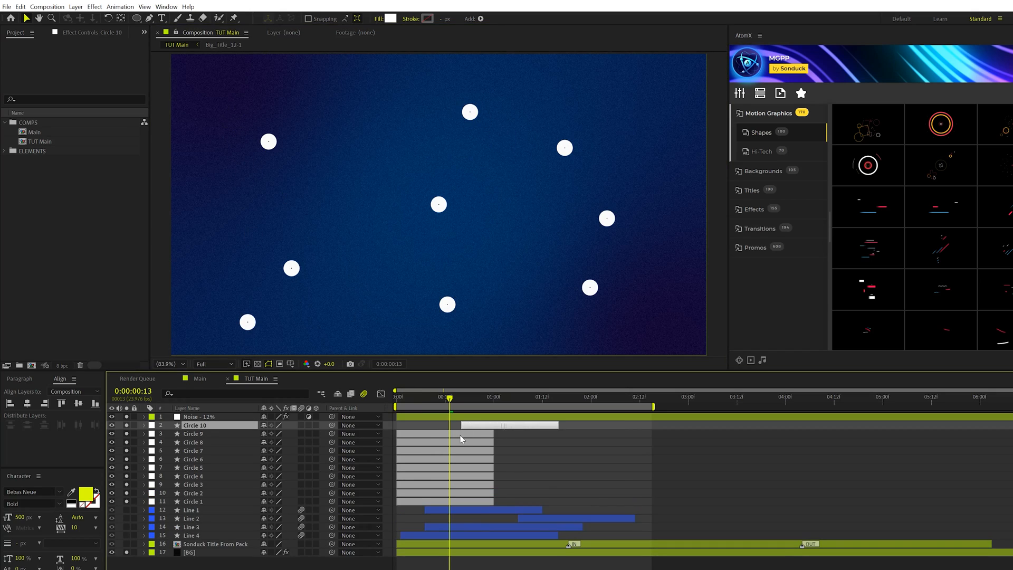
pyautogui.click(194, 450)
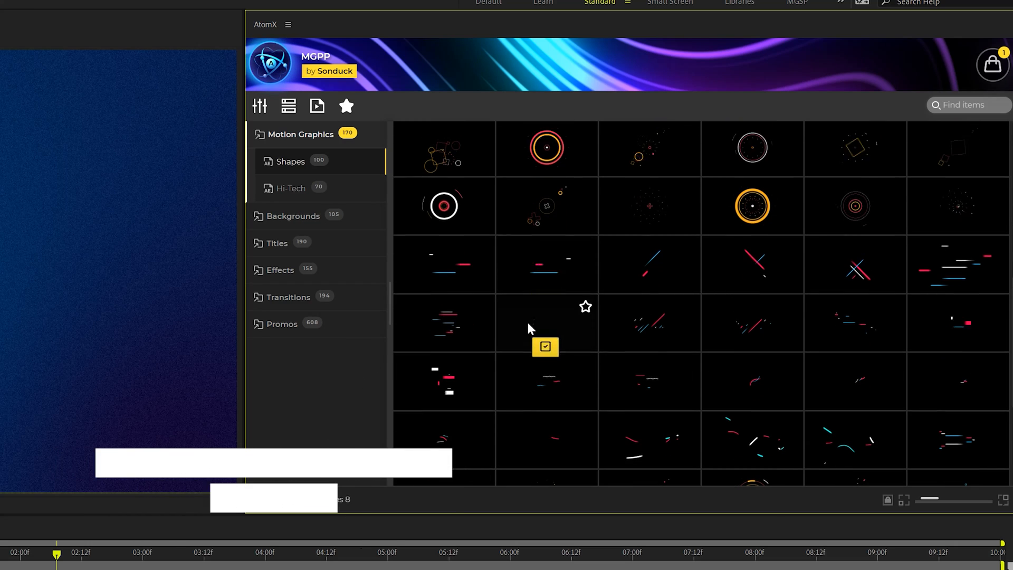
# - Add the AtomX Mixed 1-1 shape preset to the DEMO comp and select its colour controller
pyautogui.scroll(-3)
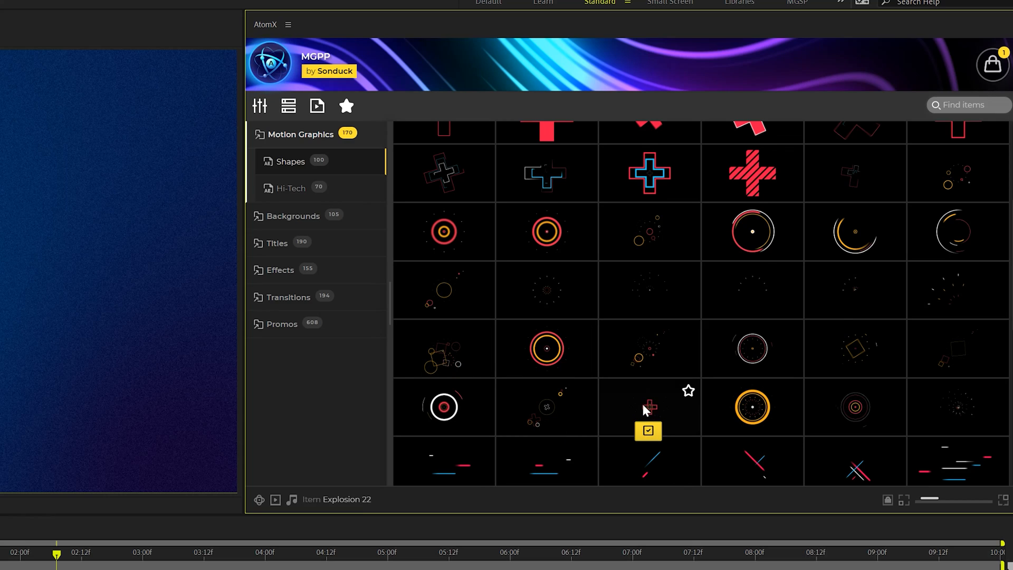
pyautogui.scroll(-3)
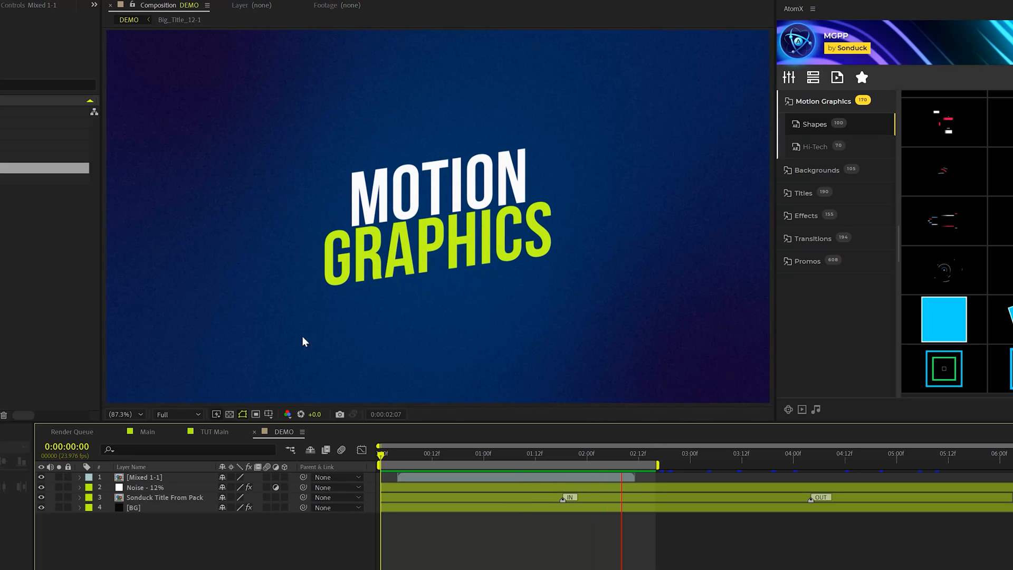
pyautogui.click(509, 454)
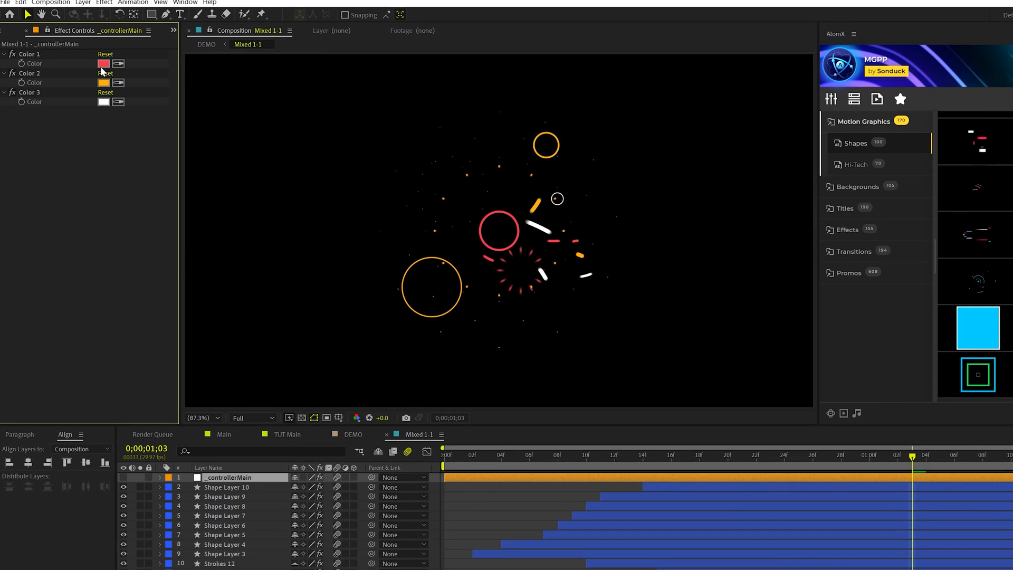
pyautogui.click(104, 64)
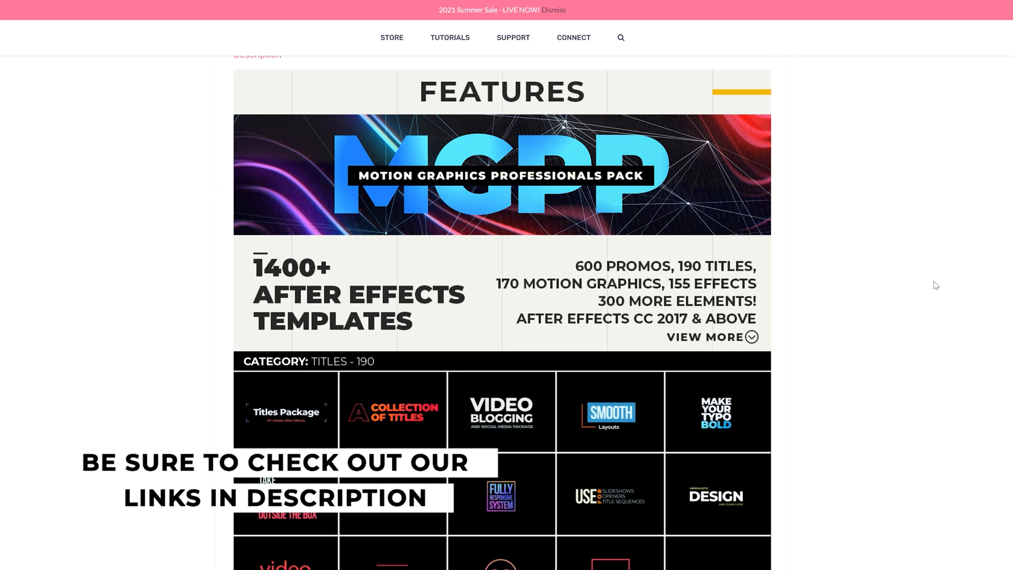
pyautogui.scroll(-3)
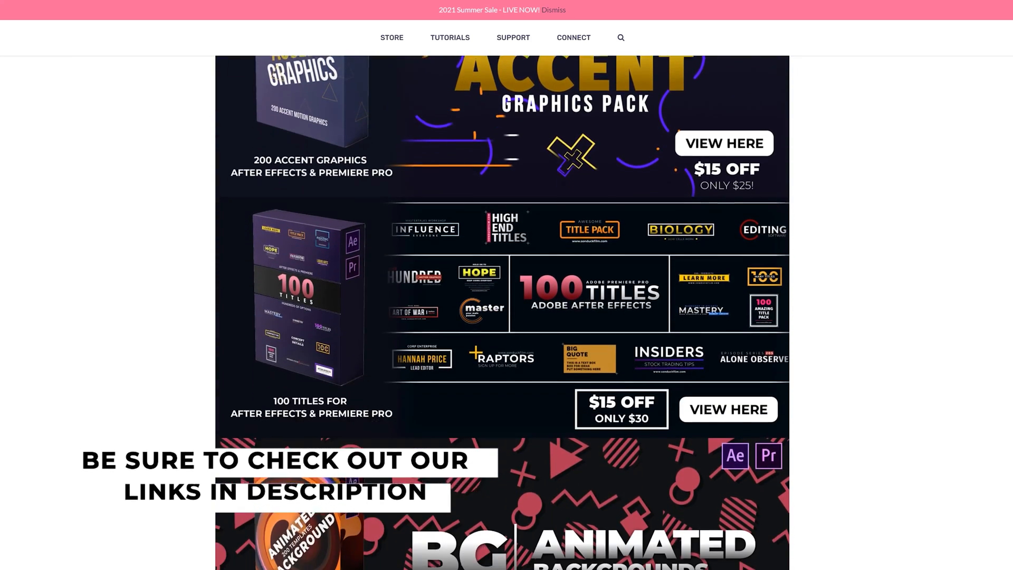
pyautogui.scroll(-3)
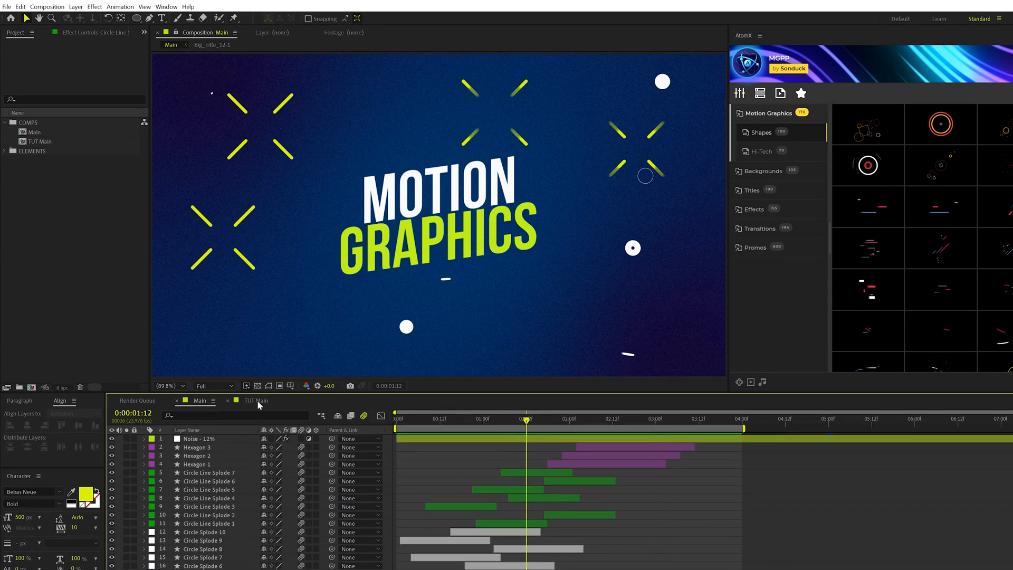
# - In TUT Main, Pen-draw a short vertical yellow stroke at the frame centre
pyautogui.click(256, 400)
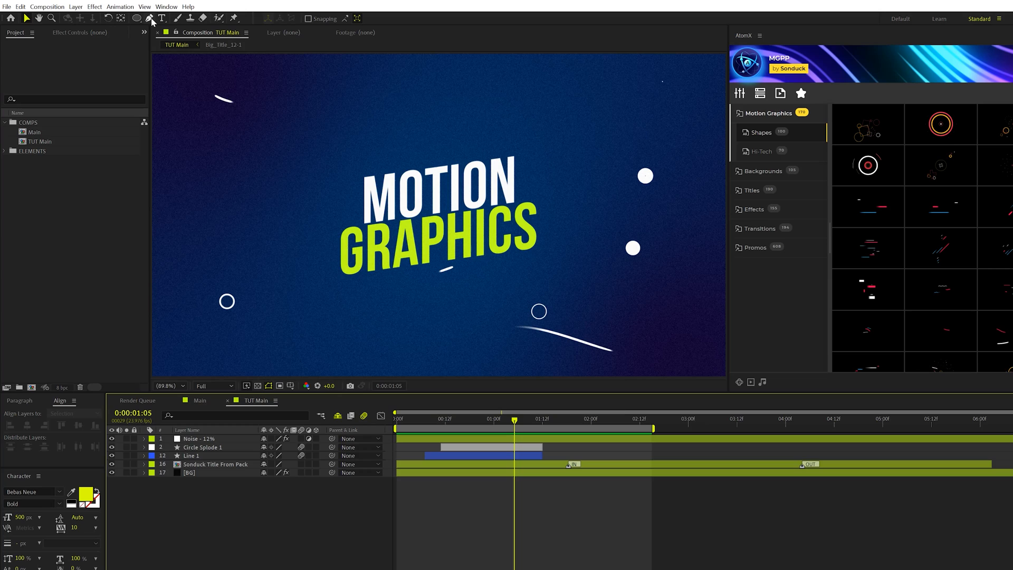
pyautogui.click(150, 18)
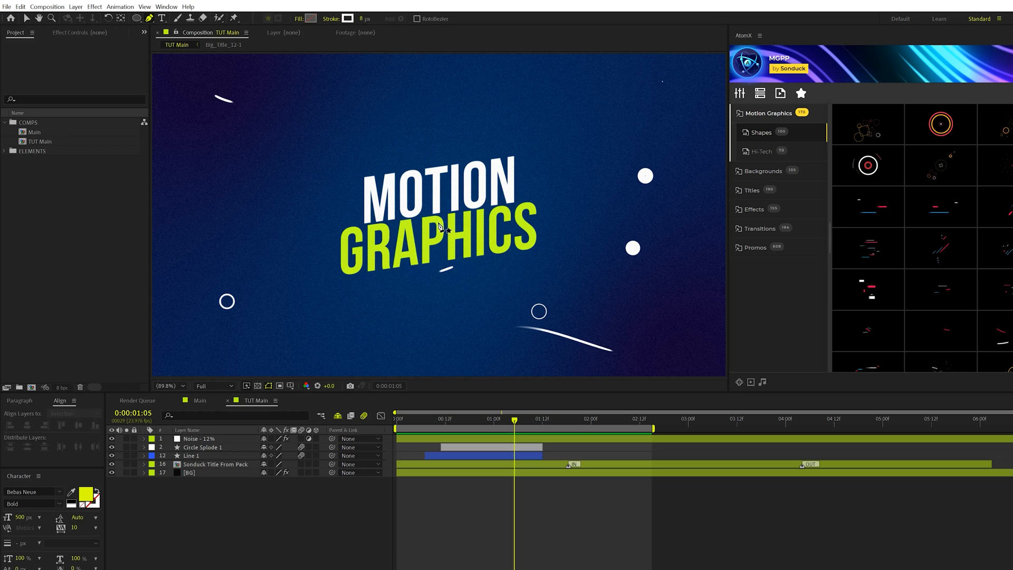
pyautogui.click(170, 385)
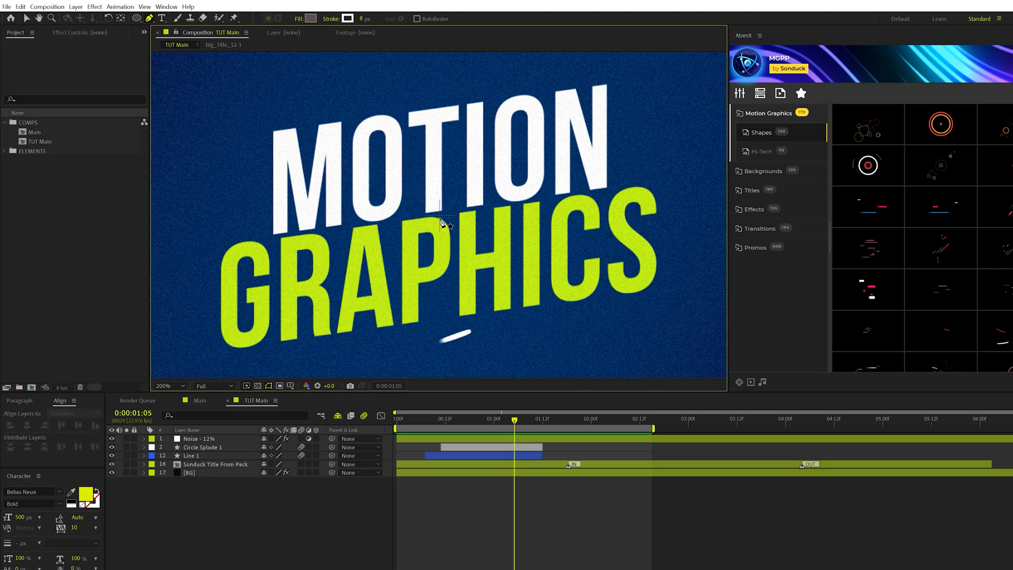
pyautogui.click(290, 386)
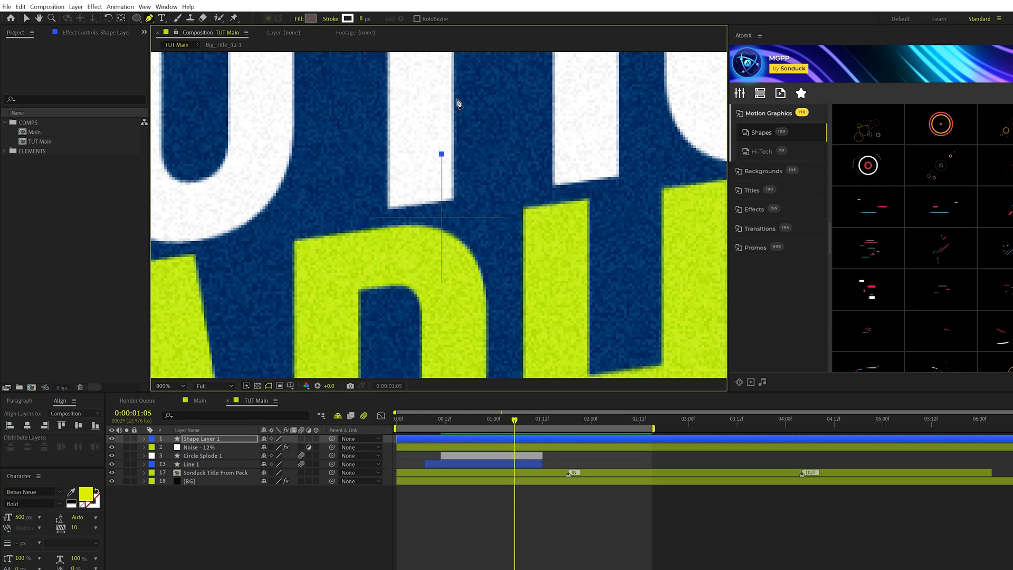
pyautogui.click(183, 386)
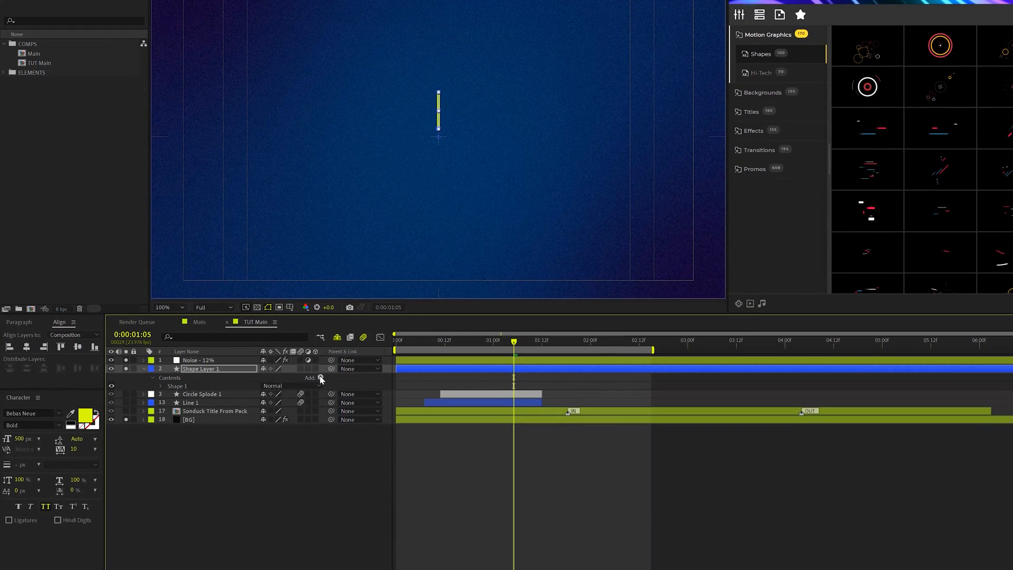
# - Add a Repeater with 4 copies, Position 0,0 and 90° Rotation to form a cross
pyautogui.click(319, 378)
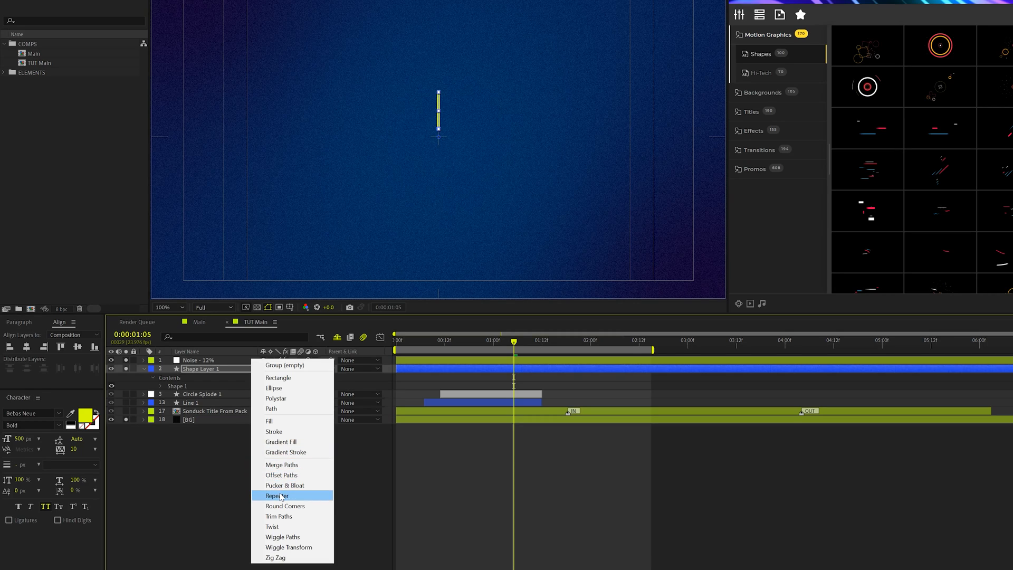
pyautogui.click(277, 495)
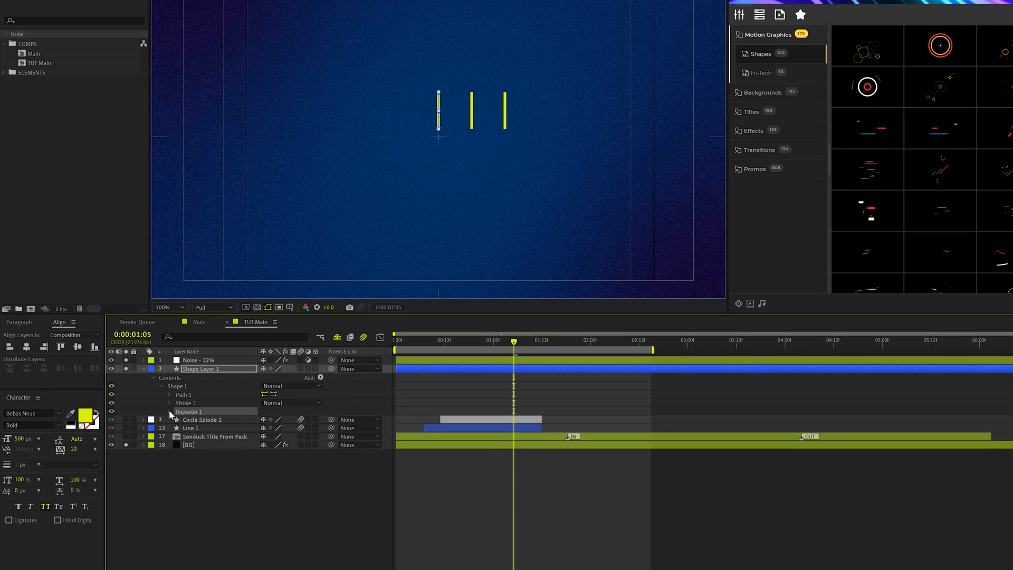
pyautogui.click(169, 412)
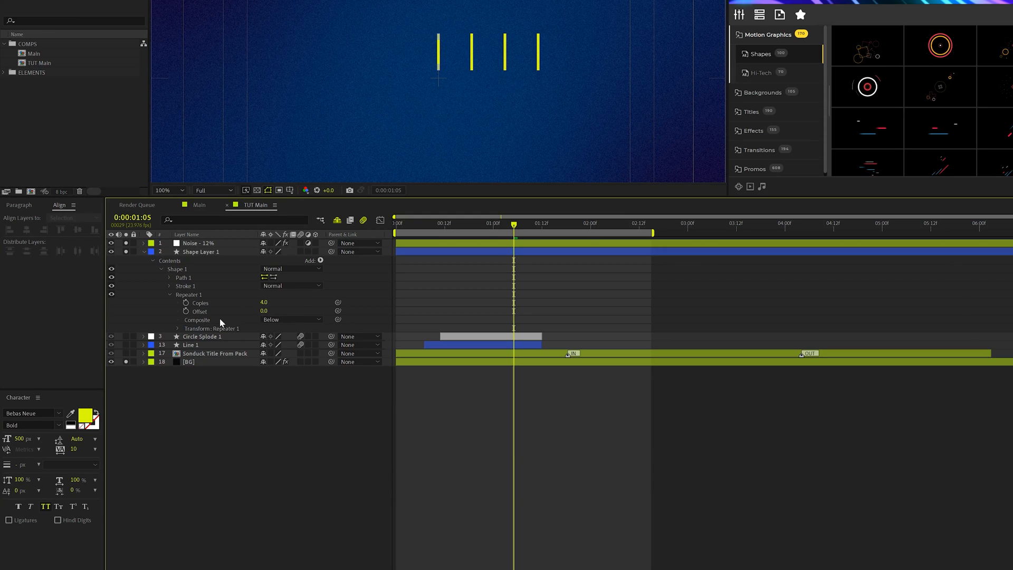
pyautogui.click(178, 328)
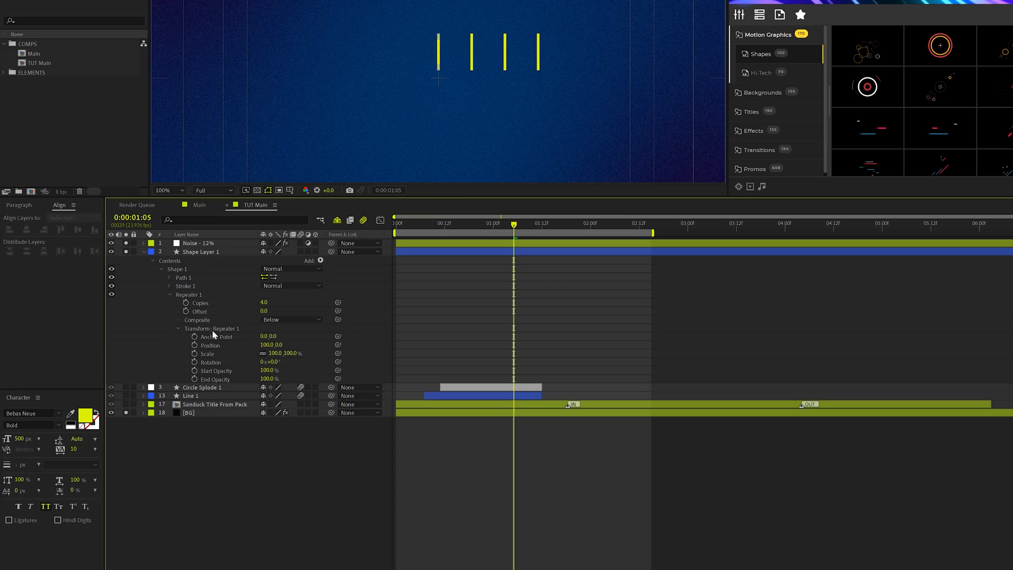
pyautogui.doubleClick(268, 345)
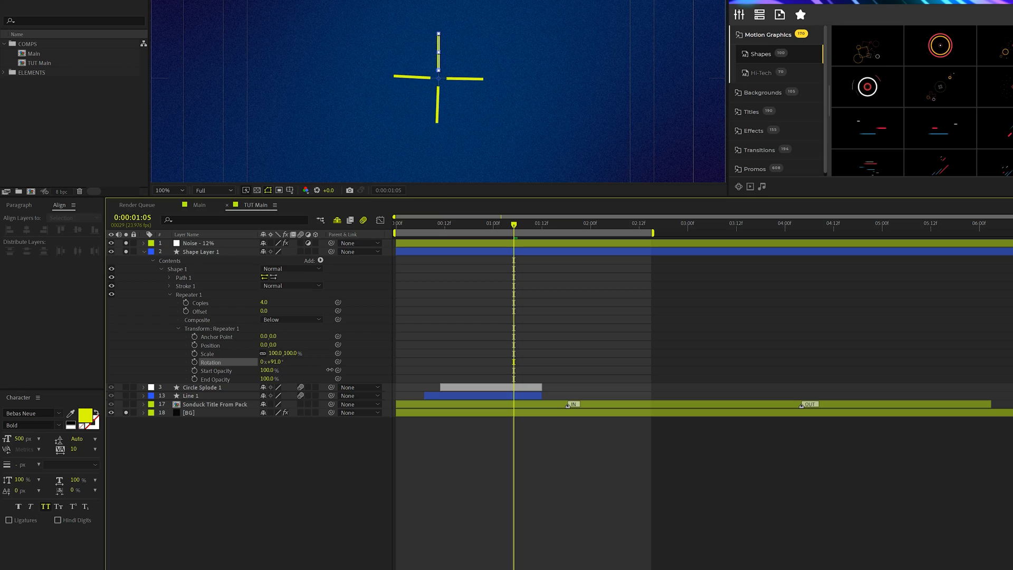
pyautogui.moveTo(281, 361); pyautogui.dragTo(268, 361)
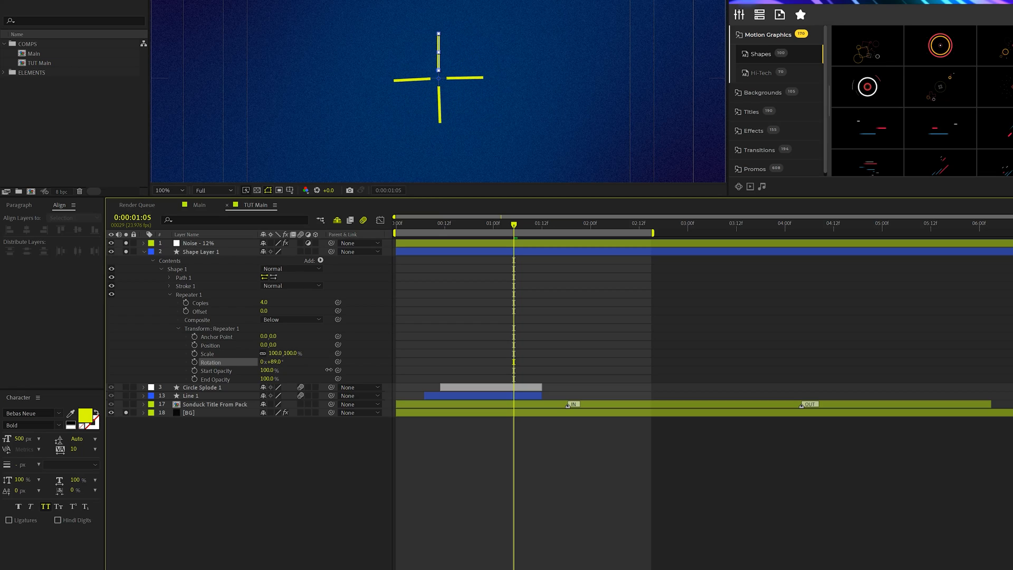
pyautogui.doubleClick(267, 361)
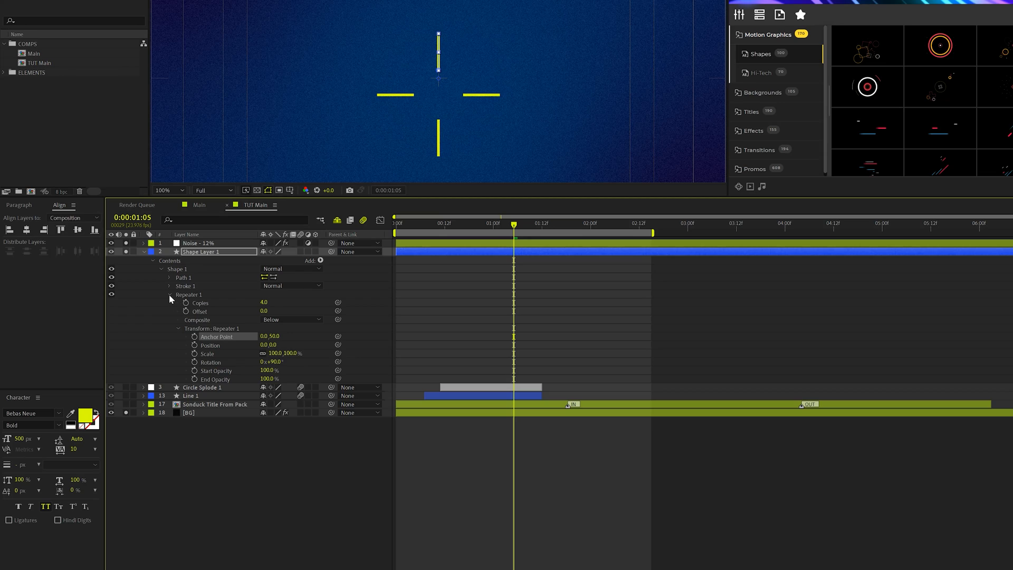
pyautogui.click(170, 294)
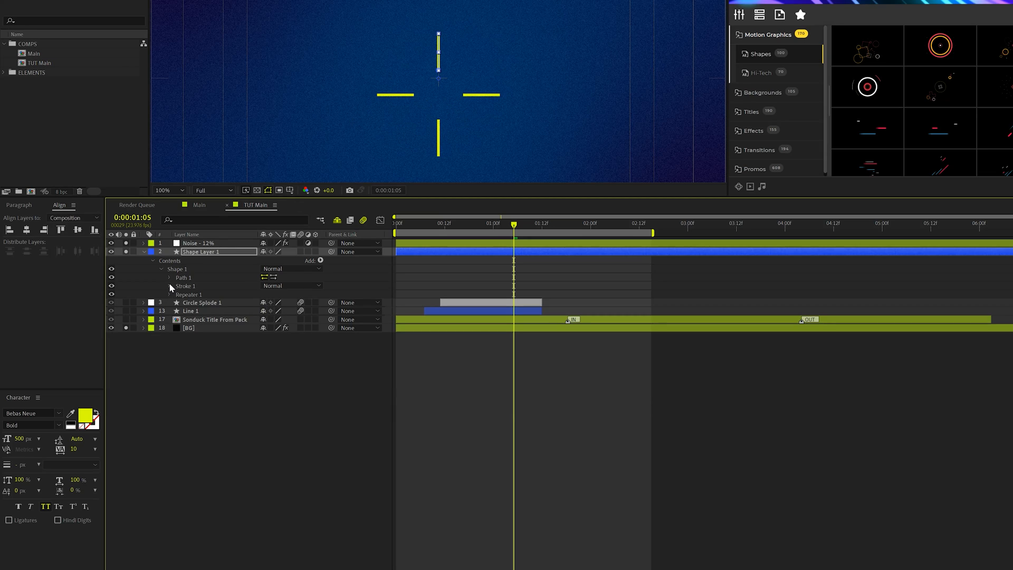
# - Give the cross strokes Round Cap ends and a Stroke Width of 14
pyautogui.click(170, 286)
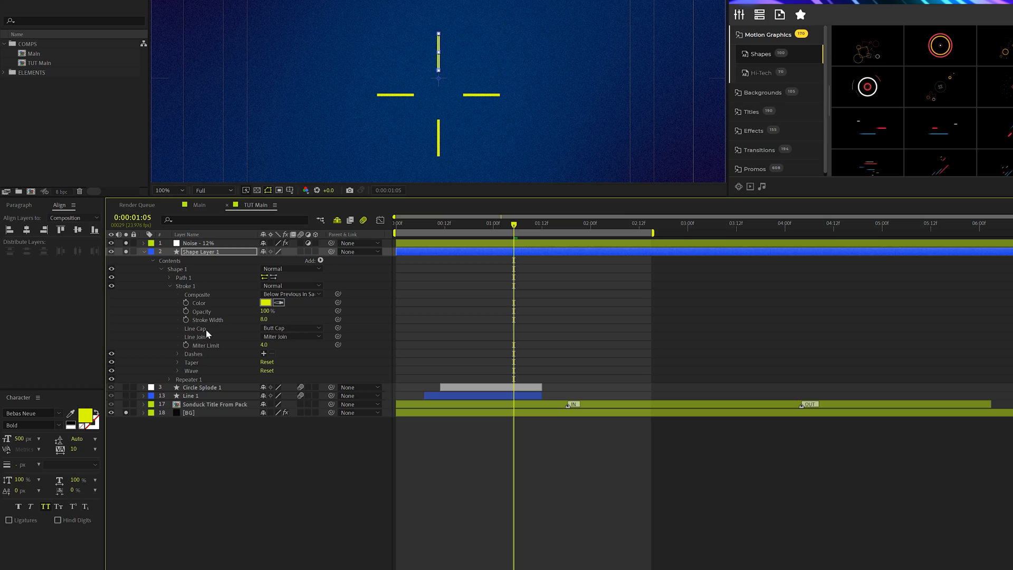
pyautogui.click(291, 328)
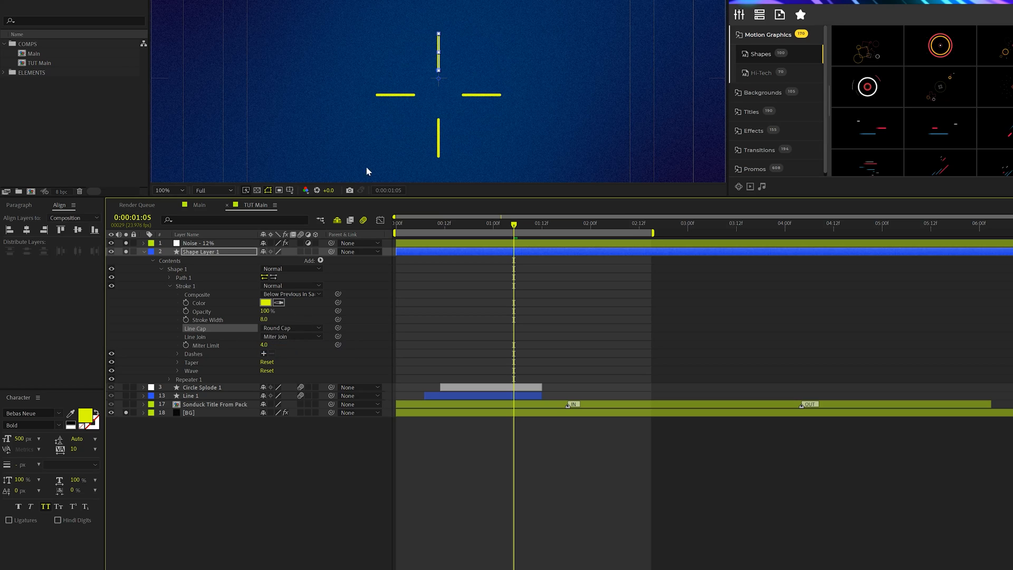
pyautogui.write('14.0')
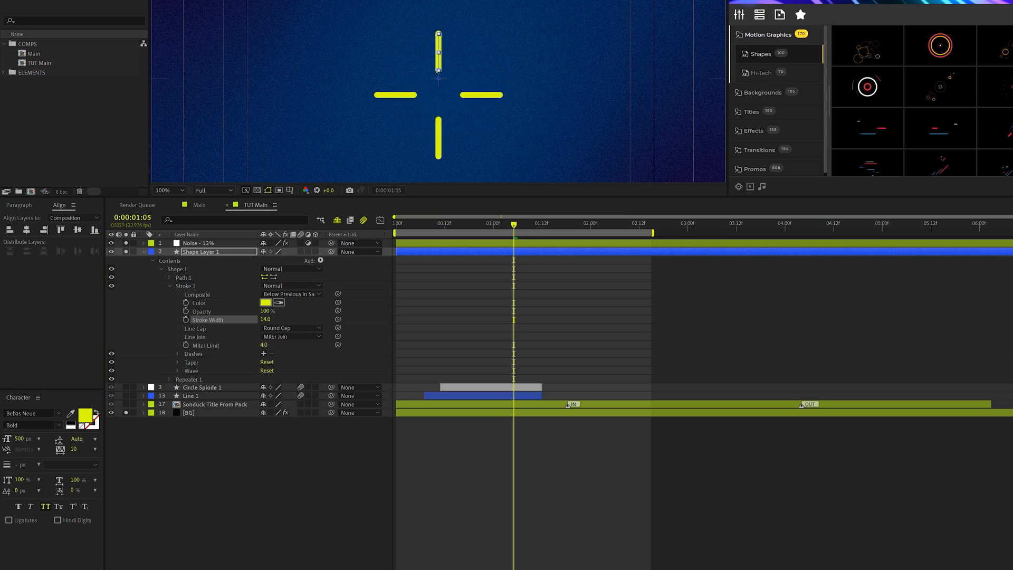
pyautogui.click(319, 260)
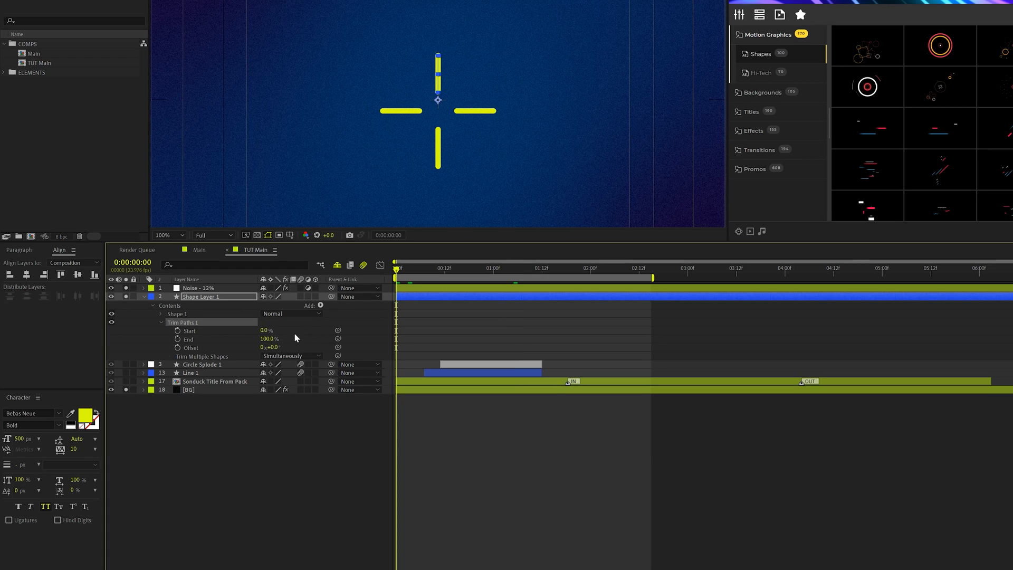
# - Keyframe Trim Paths End from 0% at frame 0 so the lines start hidden
pyautogui.click(176, 339)
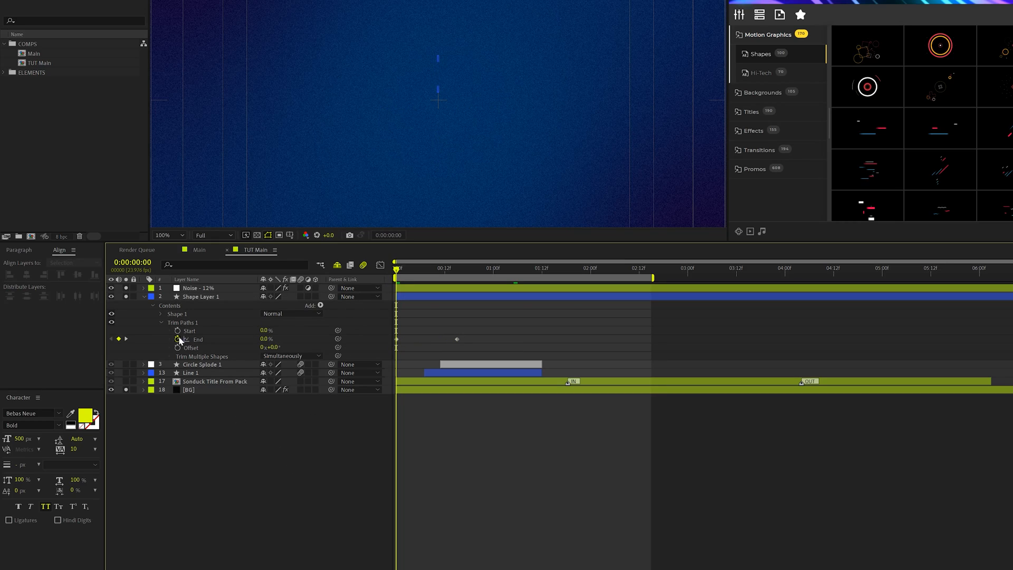
pyautogui.click(454, 268)
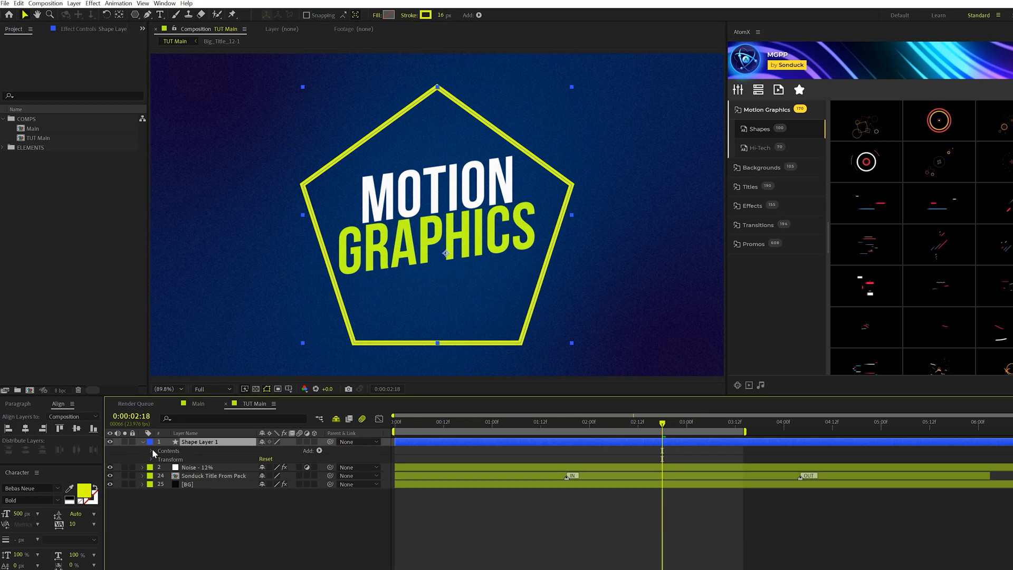
# - Change the Polystar Points to 6 for a hexagon and add Trim Paths
pyautogui.click(152, 451)
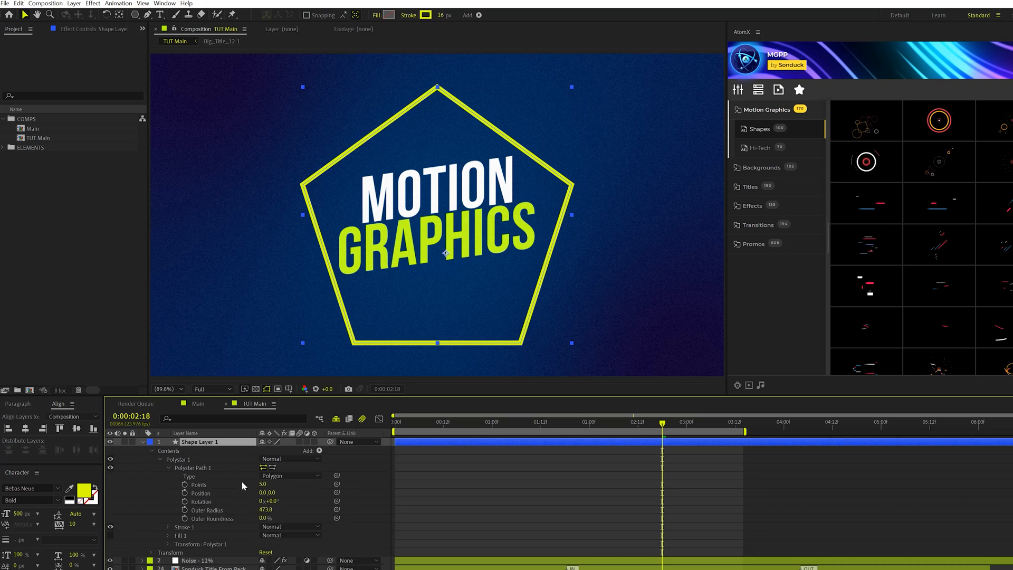
pyautogui.click(263, 484)
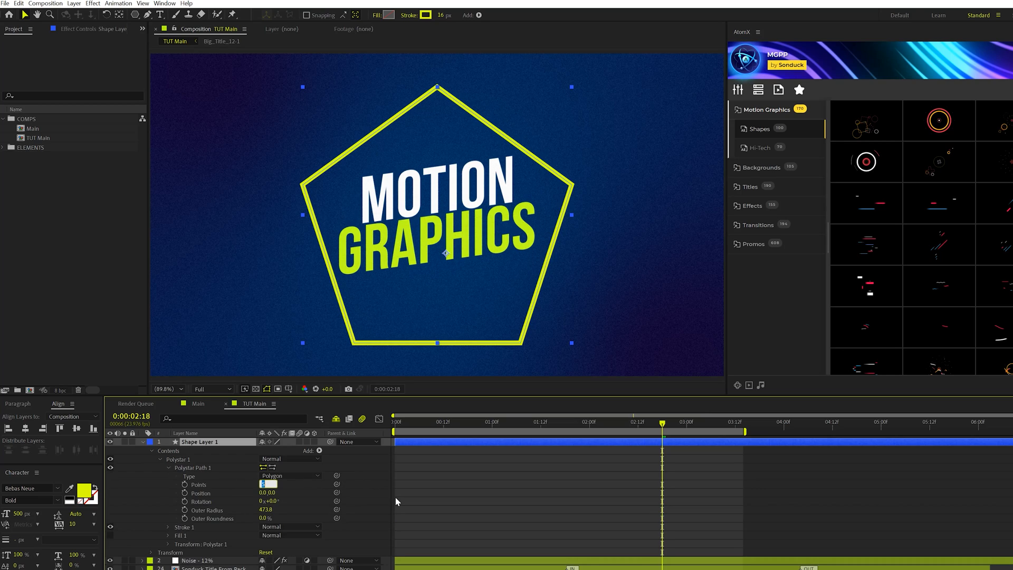
pyautogui.write('6')
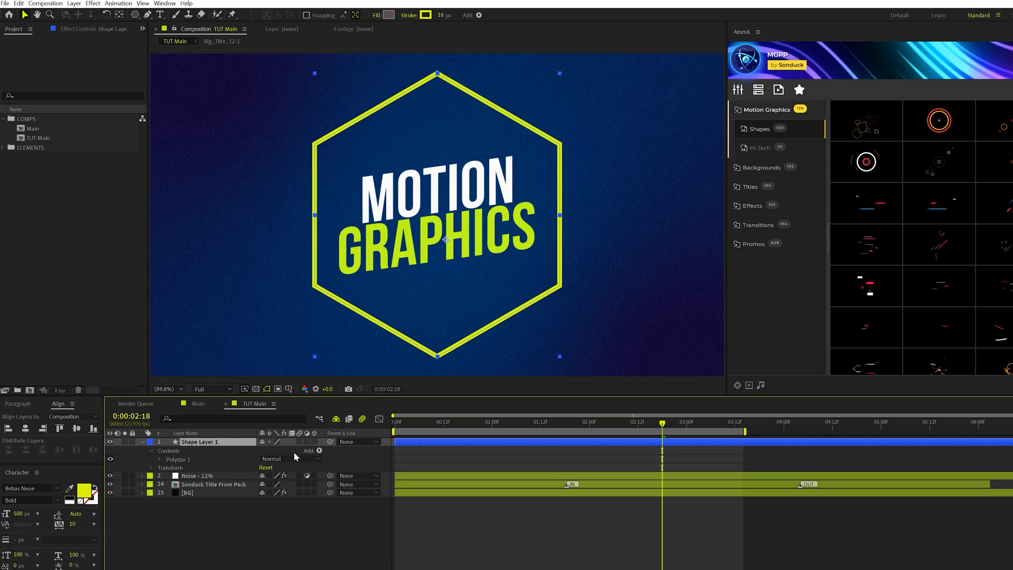
pyautogui.click(318, 452)
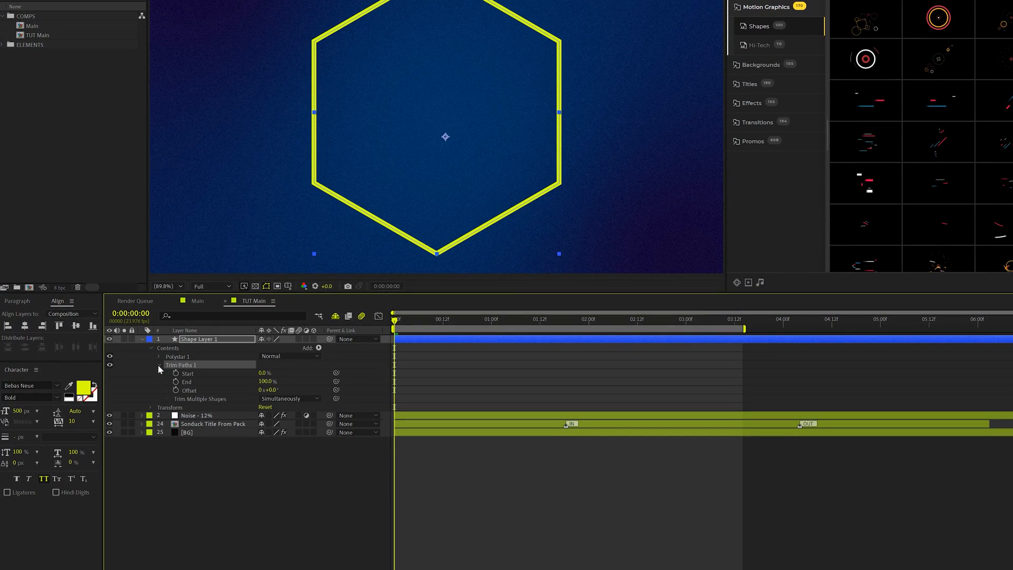
# - Set a Trim Paths End keyframe so the hexagon outline draws on
pyautogui.click(175, 382)
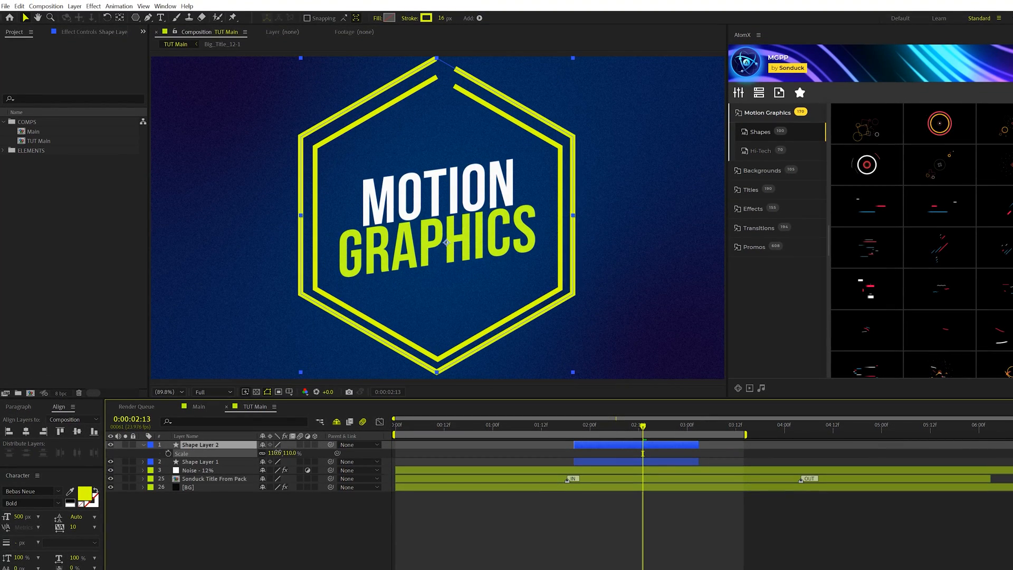
# - Make the outer hexagon's stroke white and select a hexagon layer to shift its timing
pyautogui.click(427, 18)
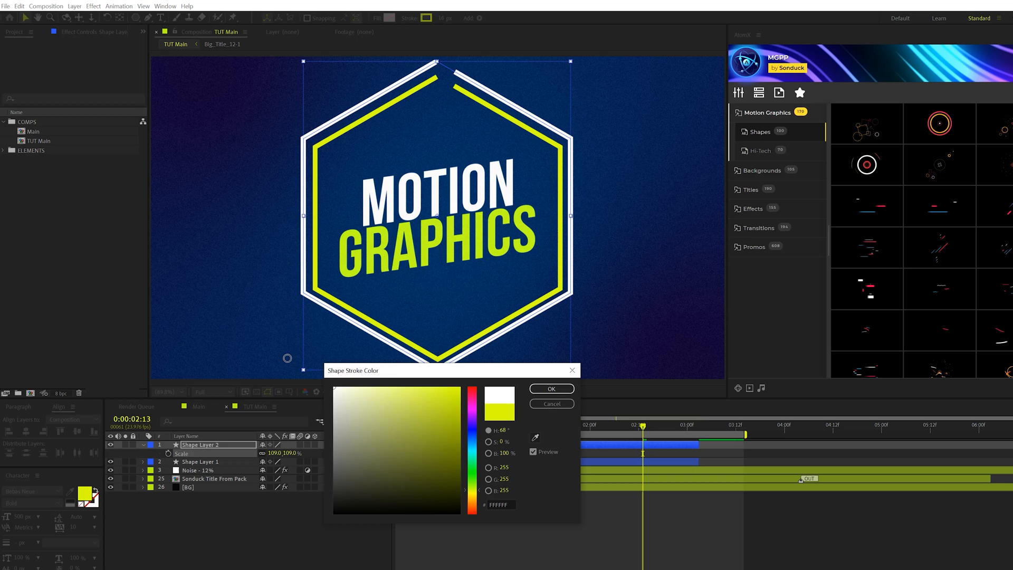
pyautogui.click(550, 388)
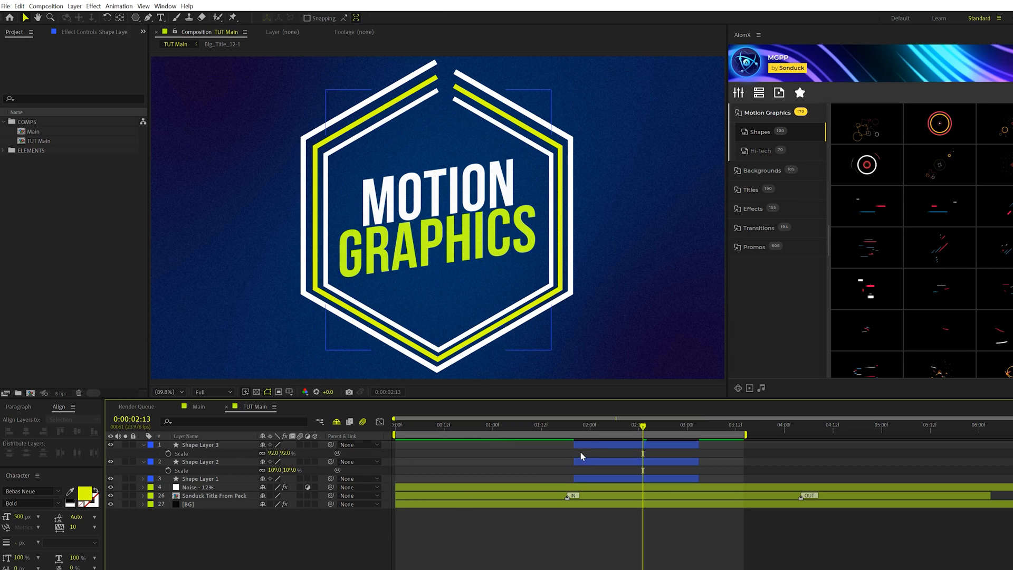
pyautogui.click(201, 461)
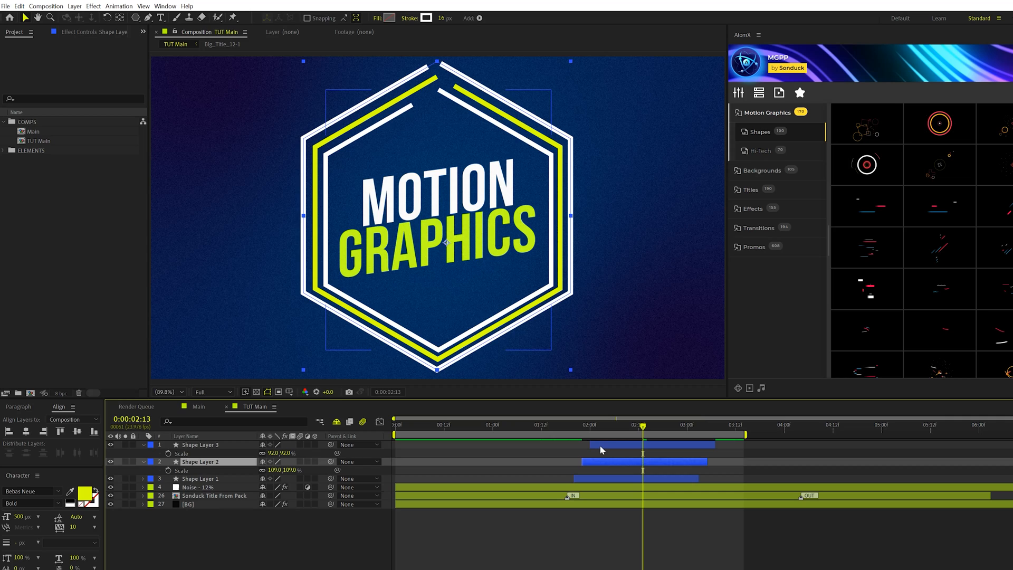